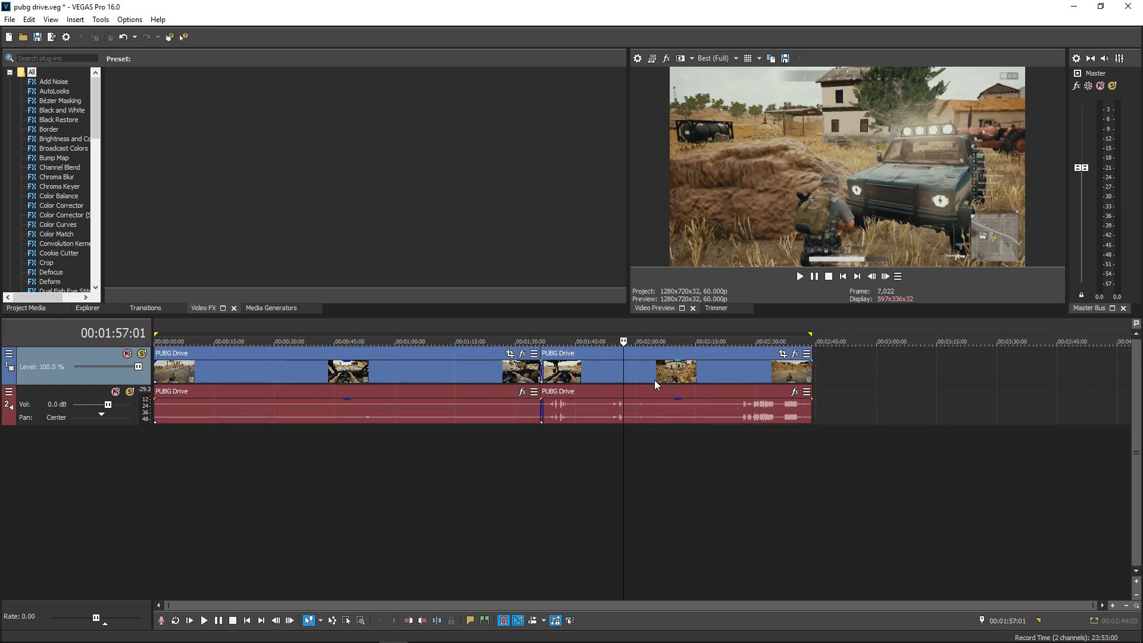
pyautogui.moveTo(406, 487)
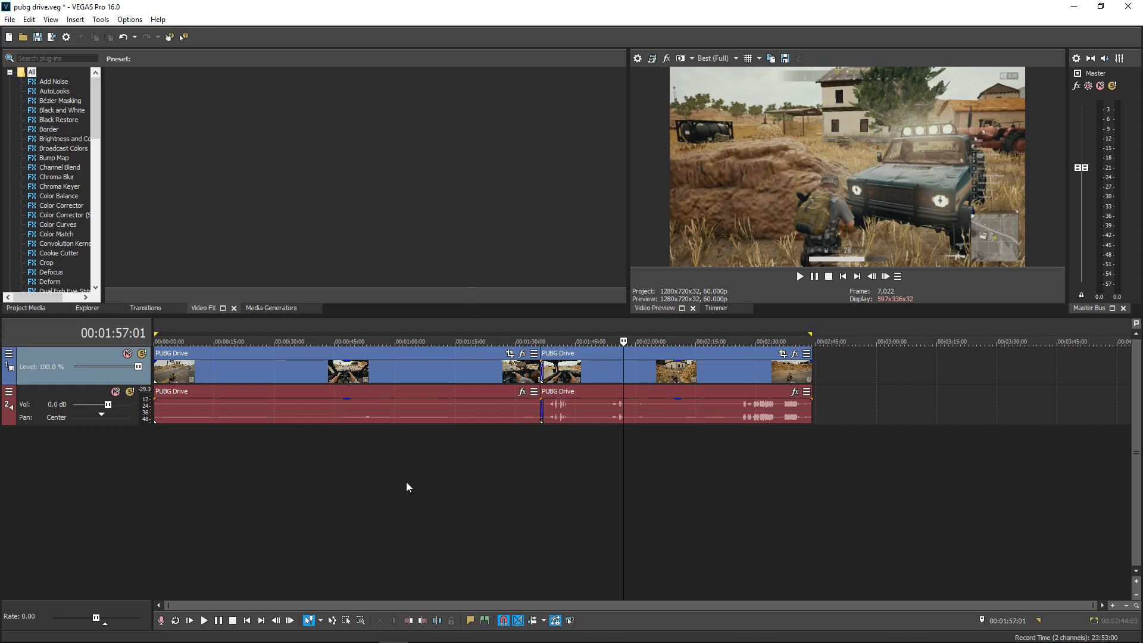
pyautogui.moveTo(777, 177)
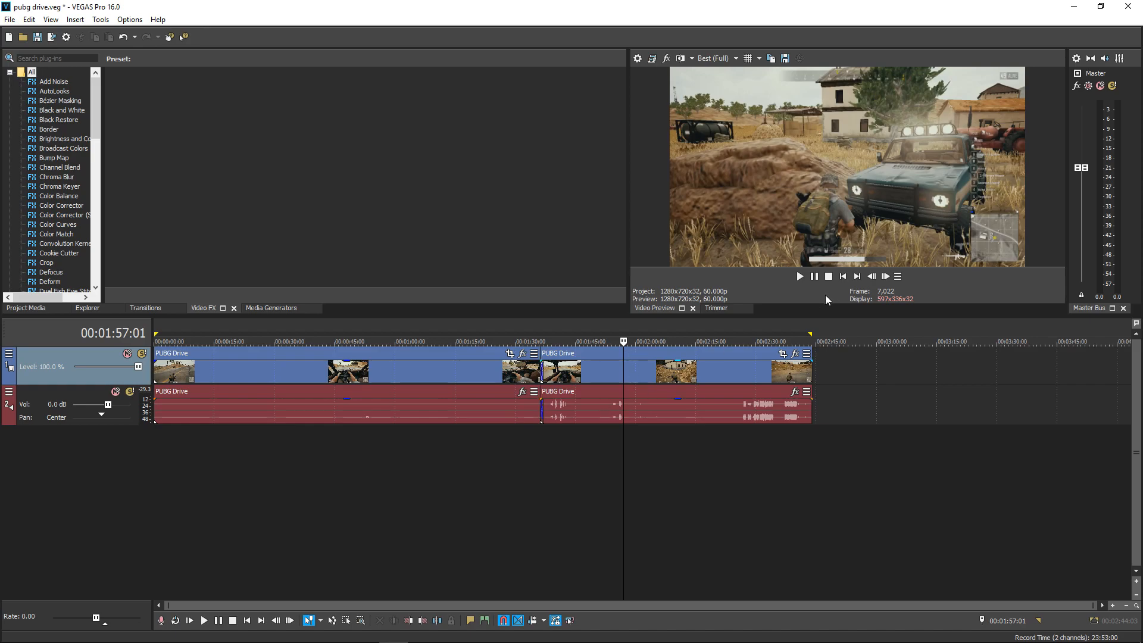
pyautogui.moveTo(452, 474)
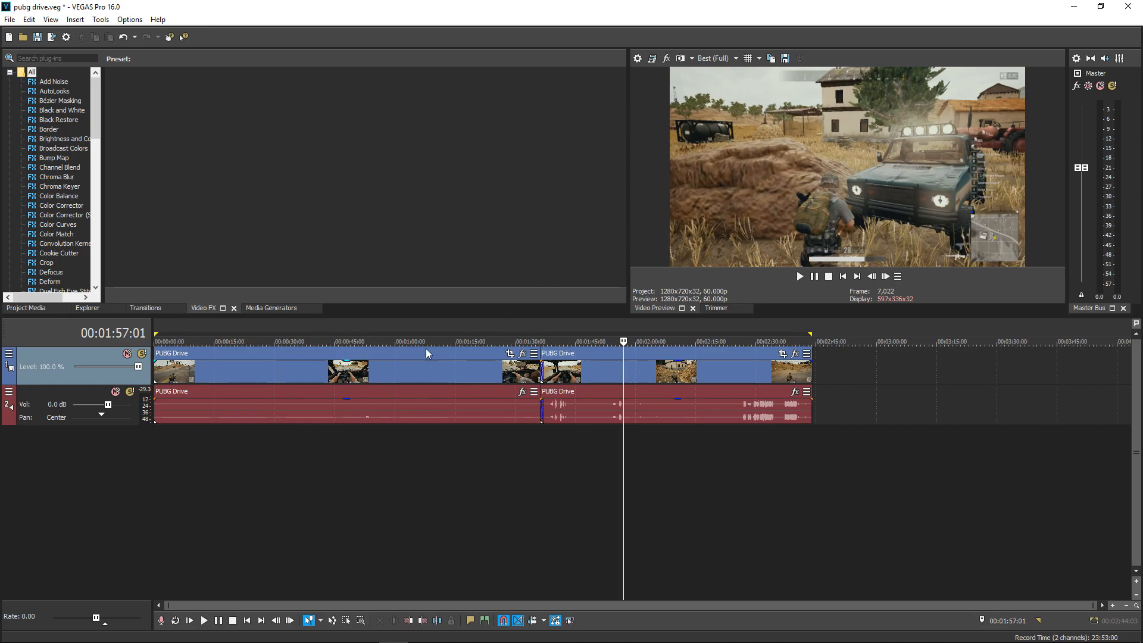
pyautogui.moveTo(694, 392)
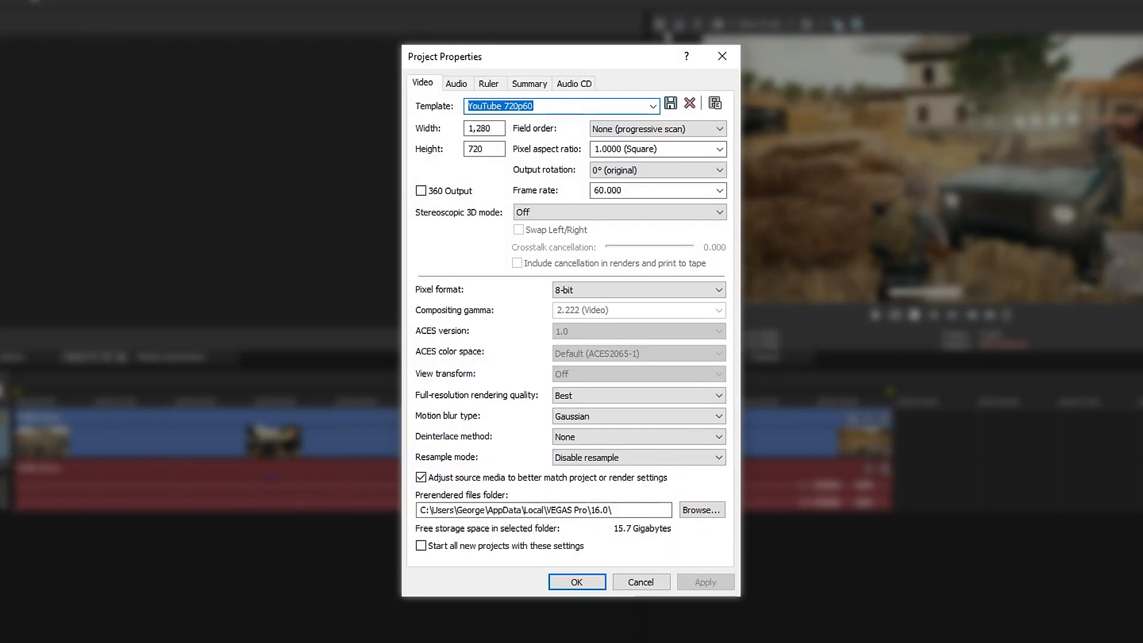
pyautogui.moveTo(571, 61)
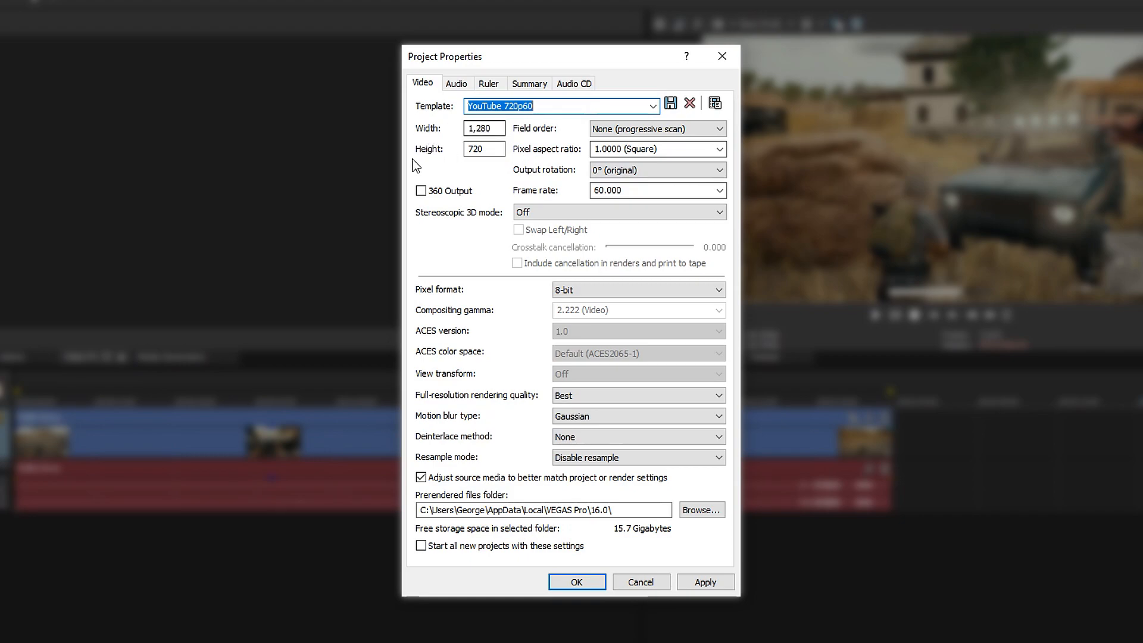
# - Enter 60 as the frame rate in the Project Properties Video tab
pyautogui.click(483, 128)
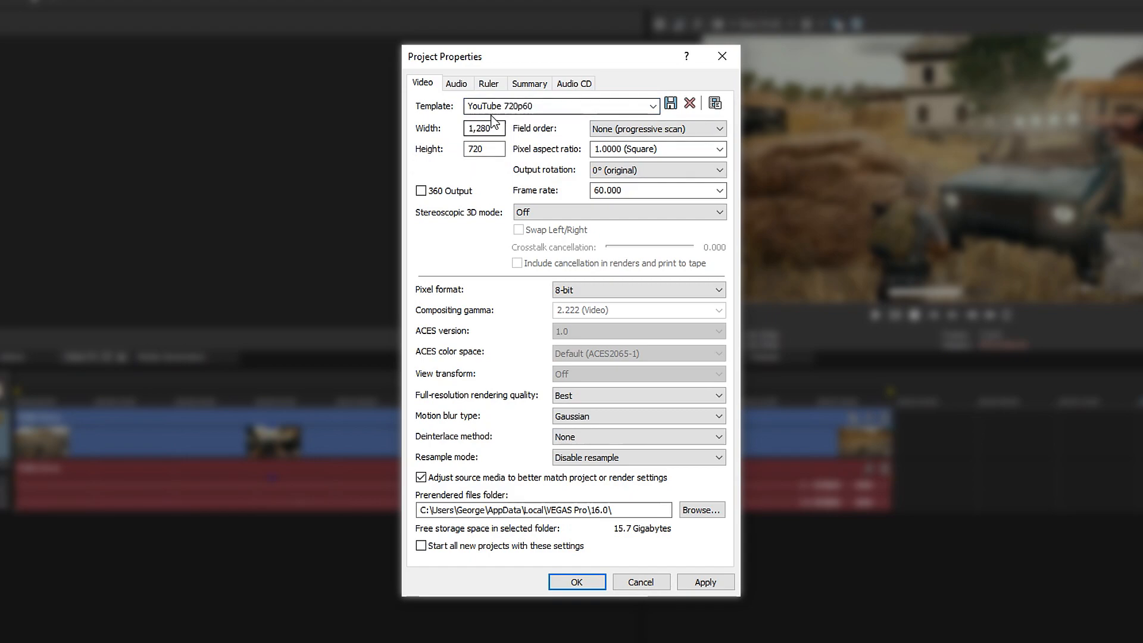
pyautogui.click(656, 129)
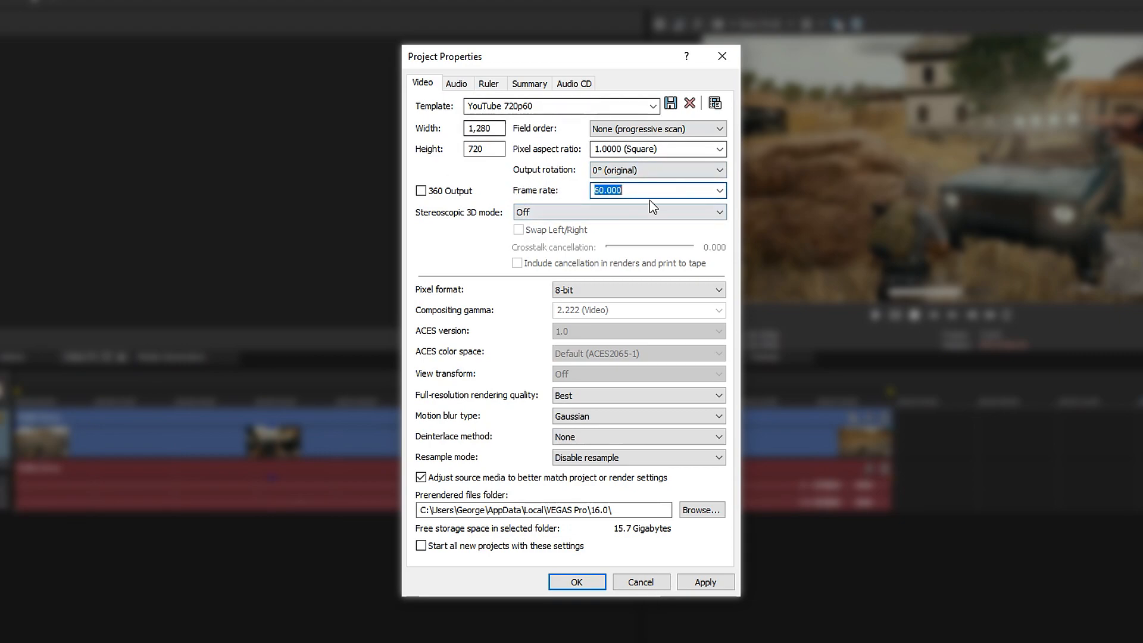
pyautogui.write('60')
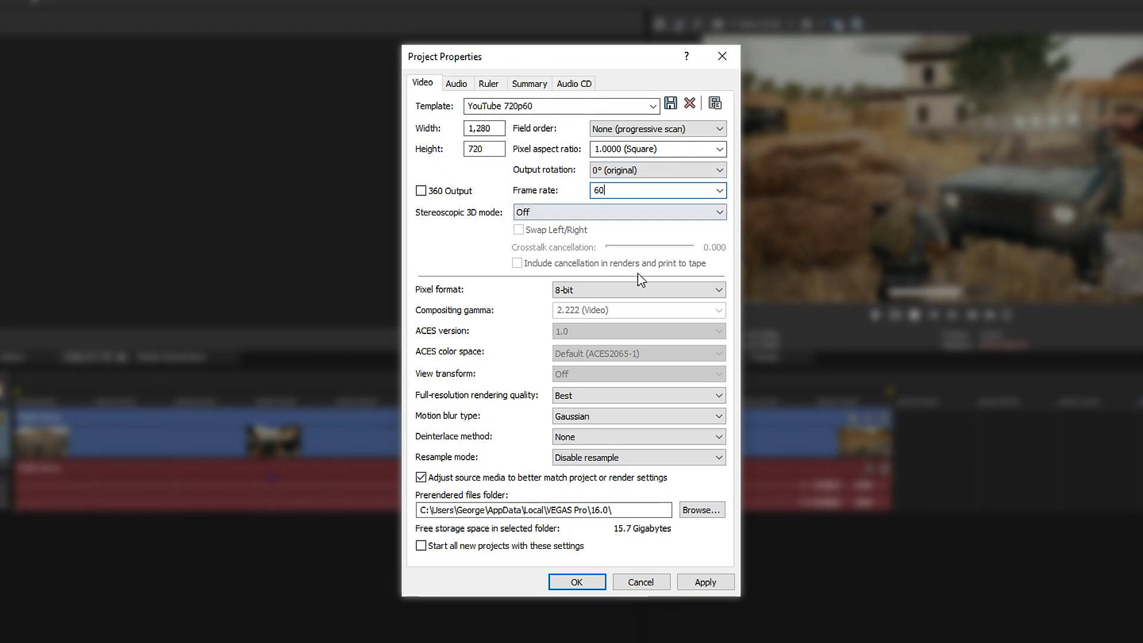
pyautogui.click(638, 289)
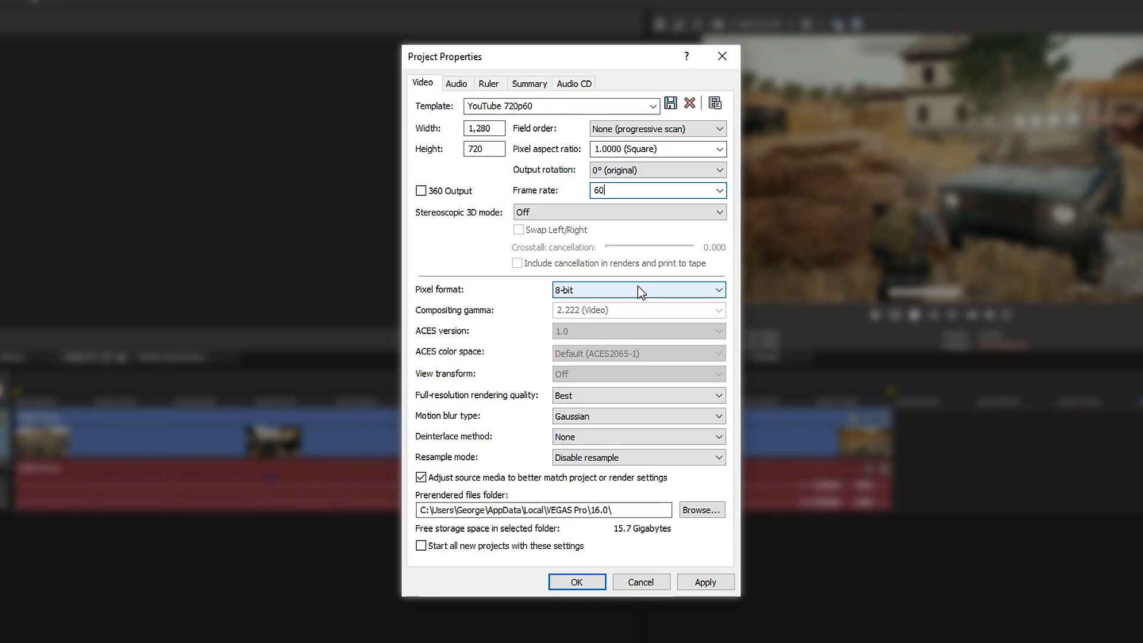
pyautogui.moveTo(633, 296)
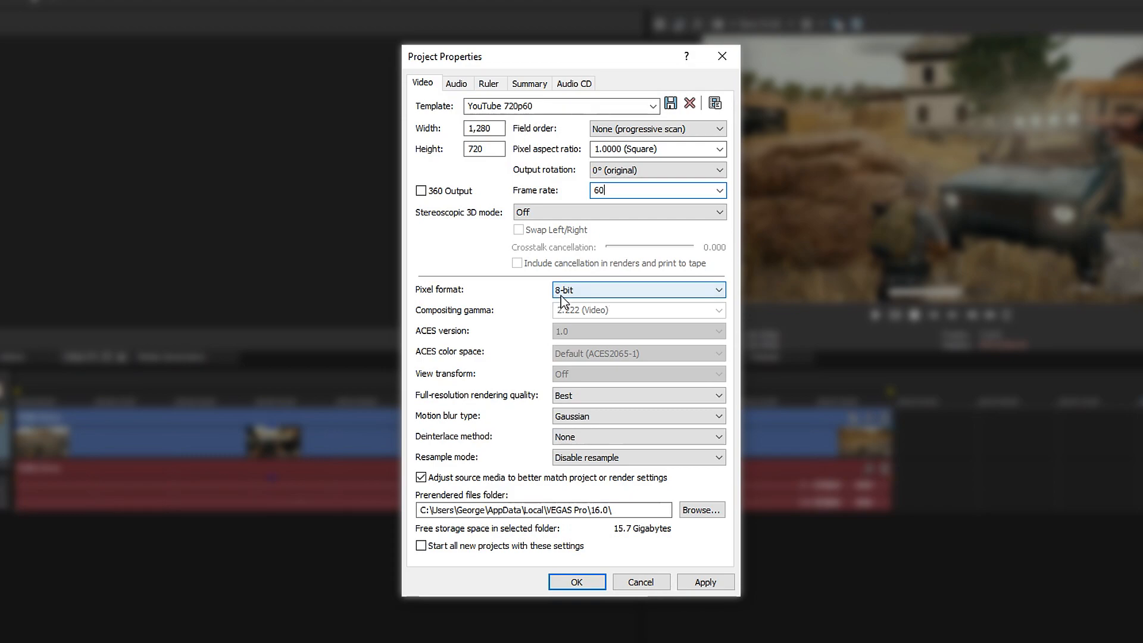
pyautogui.moveTo(577, 295)
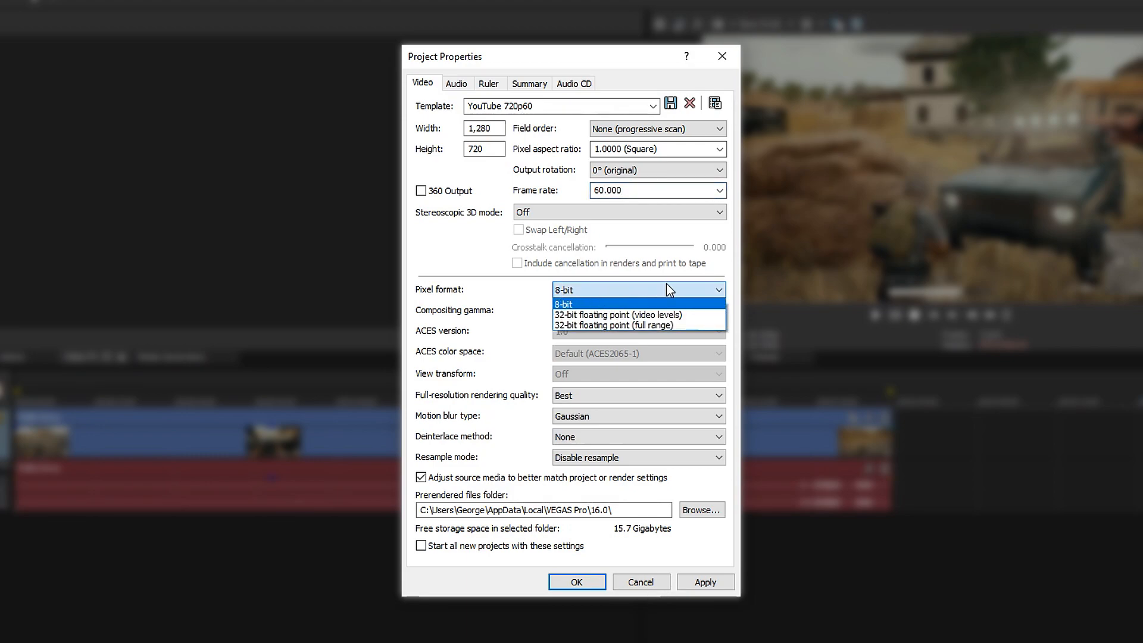
pyautogui.click(564, 303)
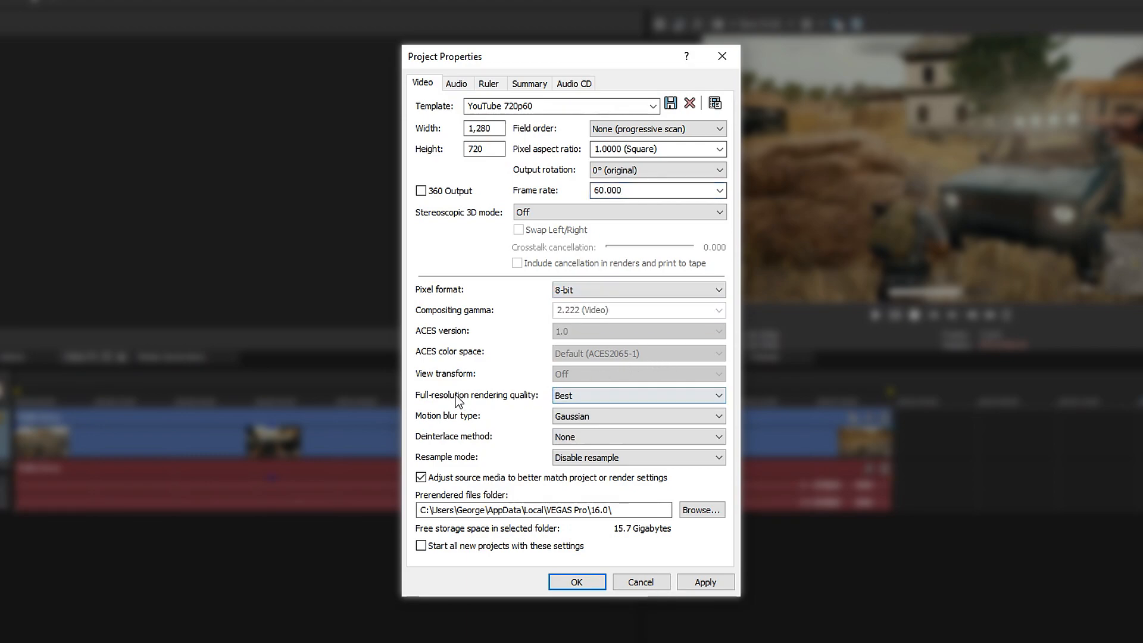
pyautogui.click(636, 395)
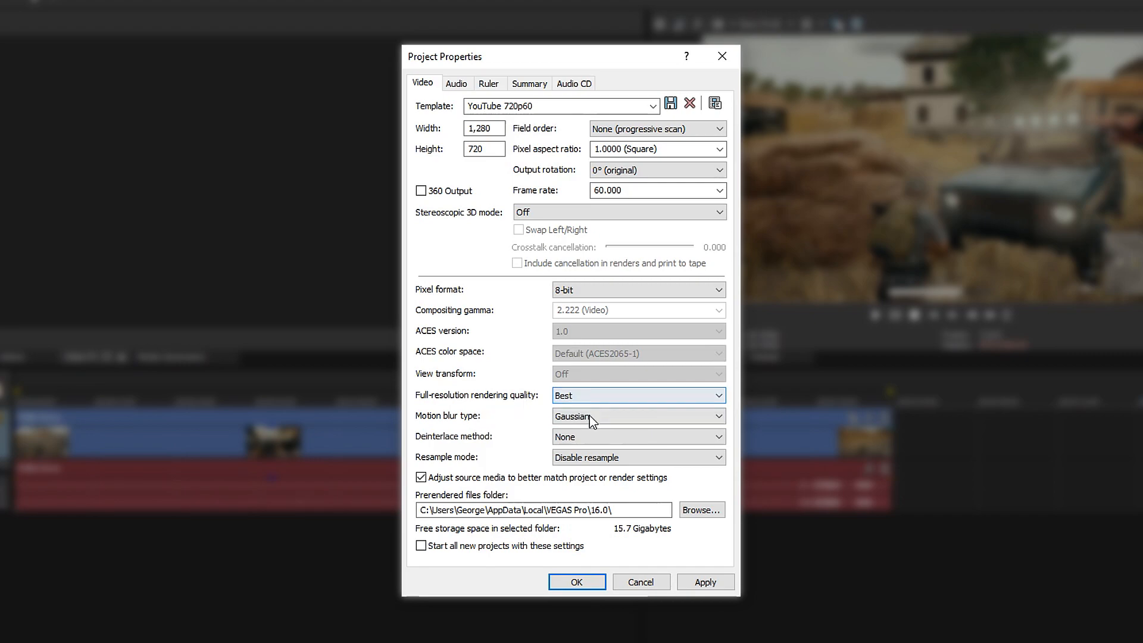
pyautogui.click(637, 416)
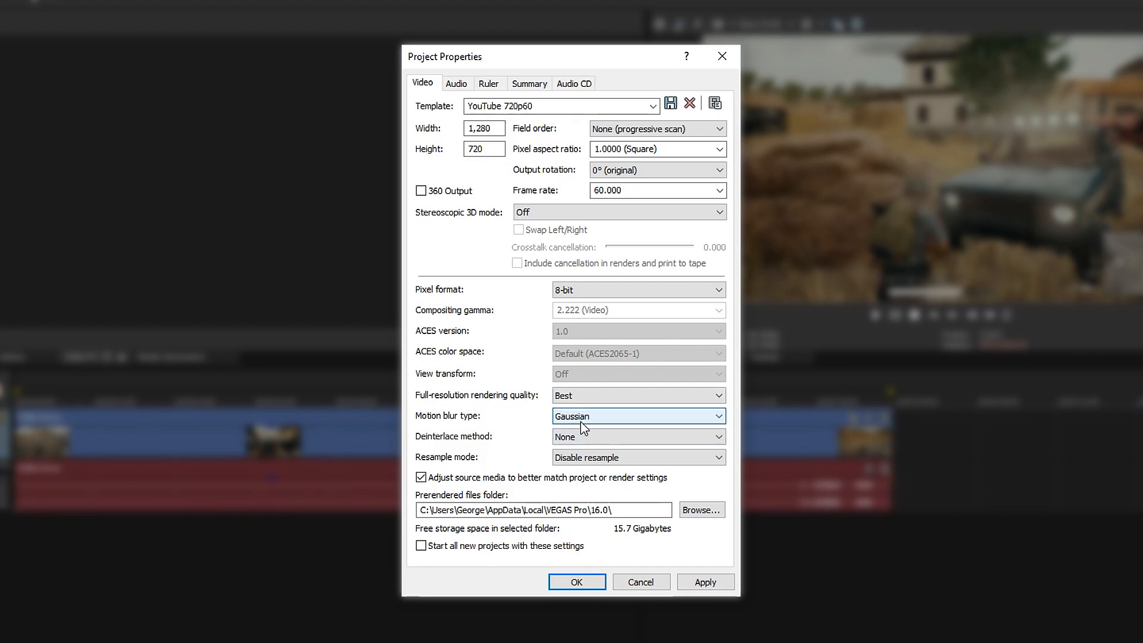
pyautogui.moveTo(592, 435)
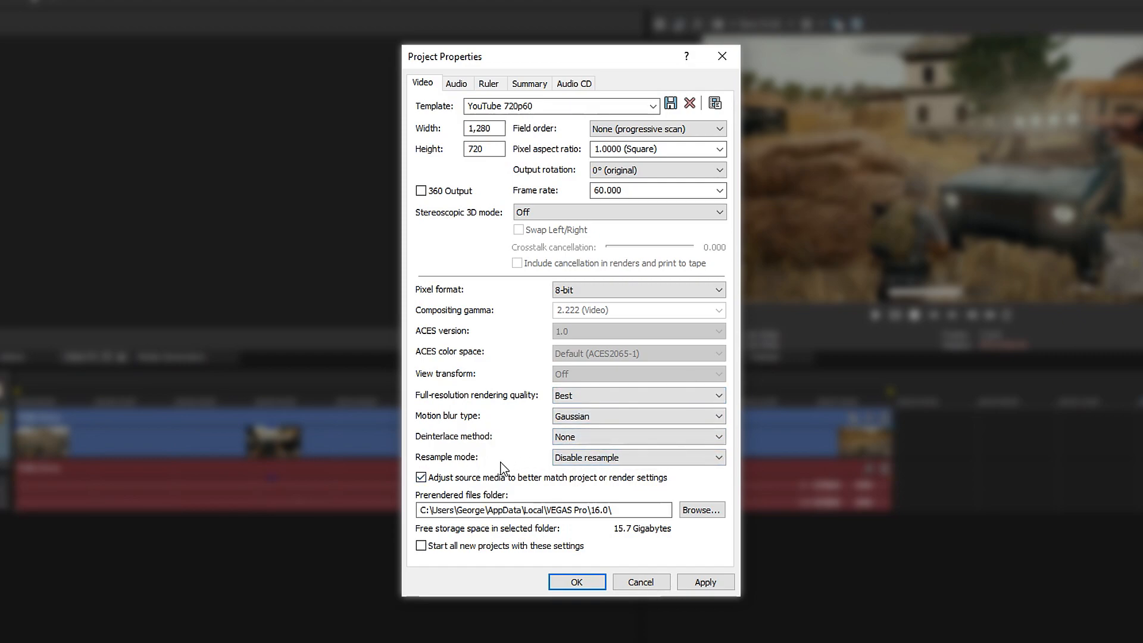
pyautogui.moveTo(480, 471)
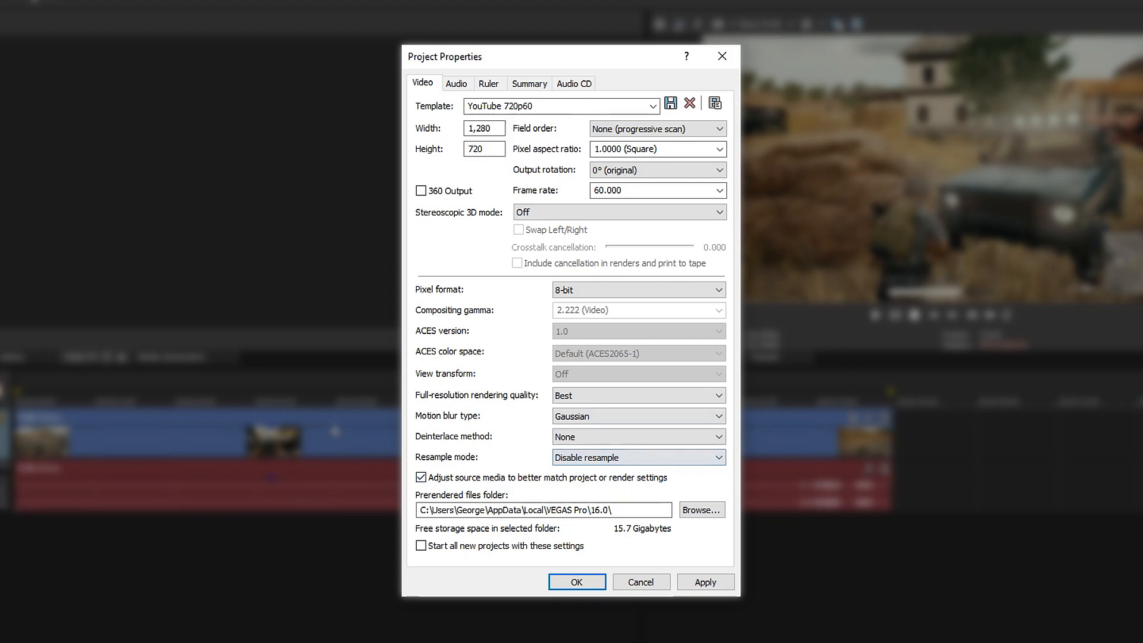
pyautogui.moveTo(647, 485)
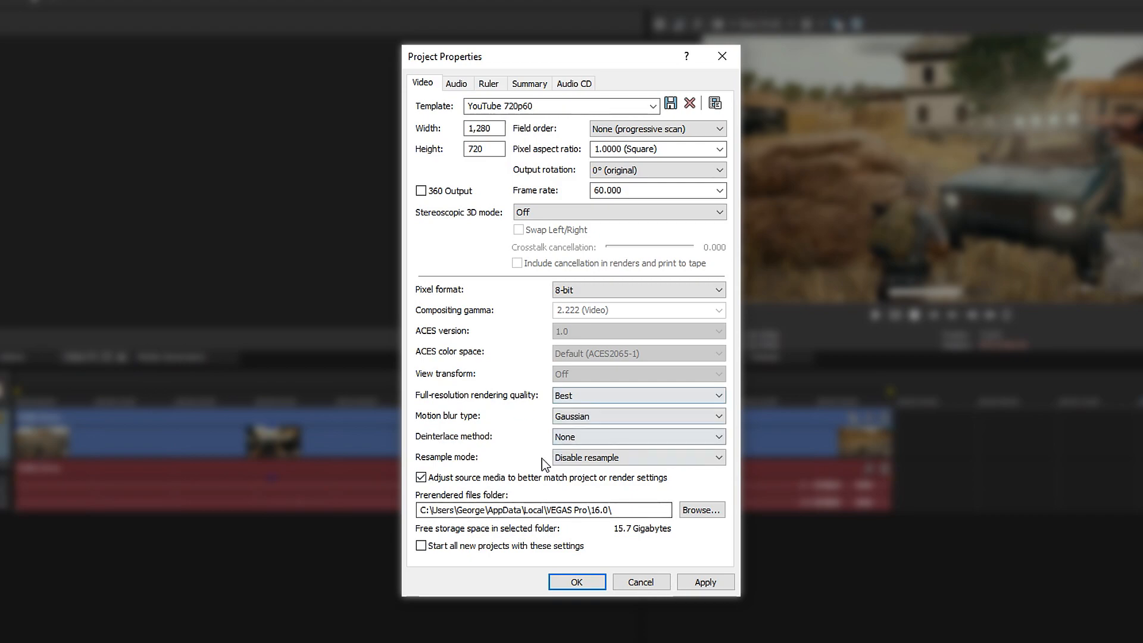
pyautogui.moveTo(549, 140)
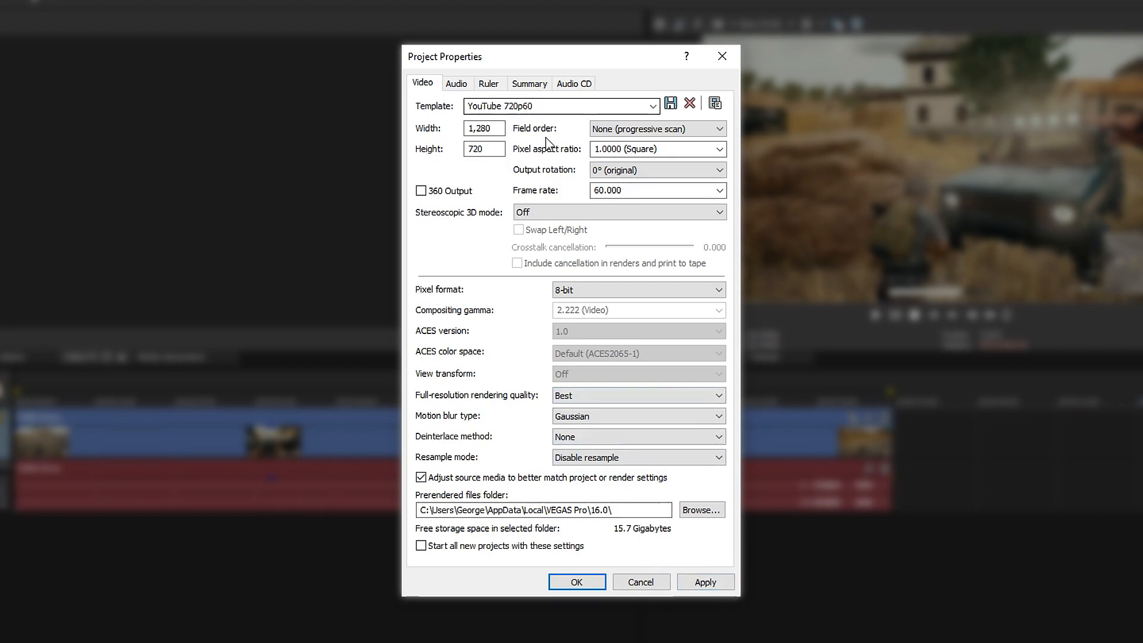
# - Review the Audio and Video tabs, then accept the 1280×720, 60 fps project properties
pyautogui.click(456, 84)
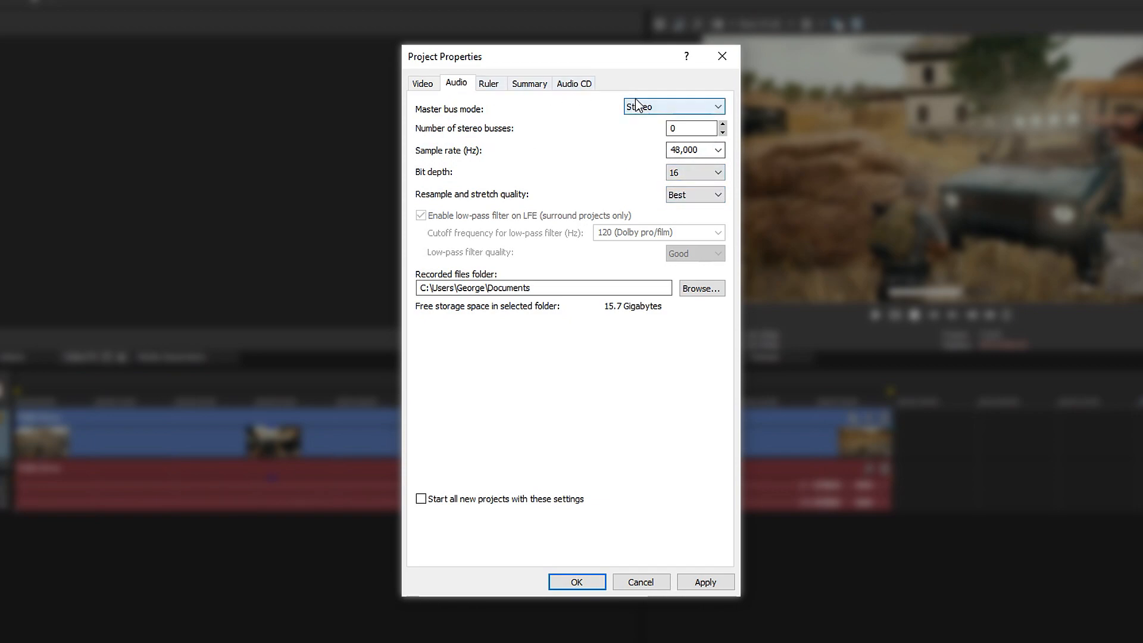
pyautogui.click(422, 84)
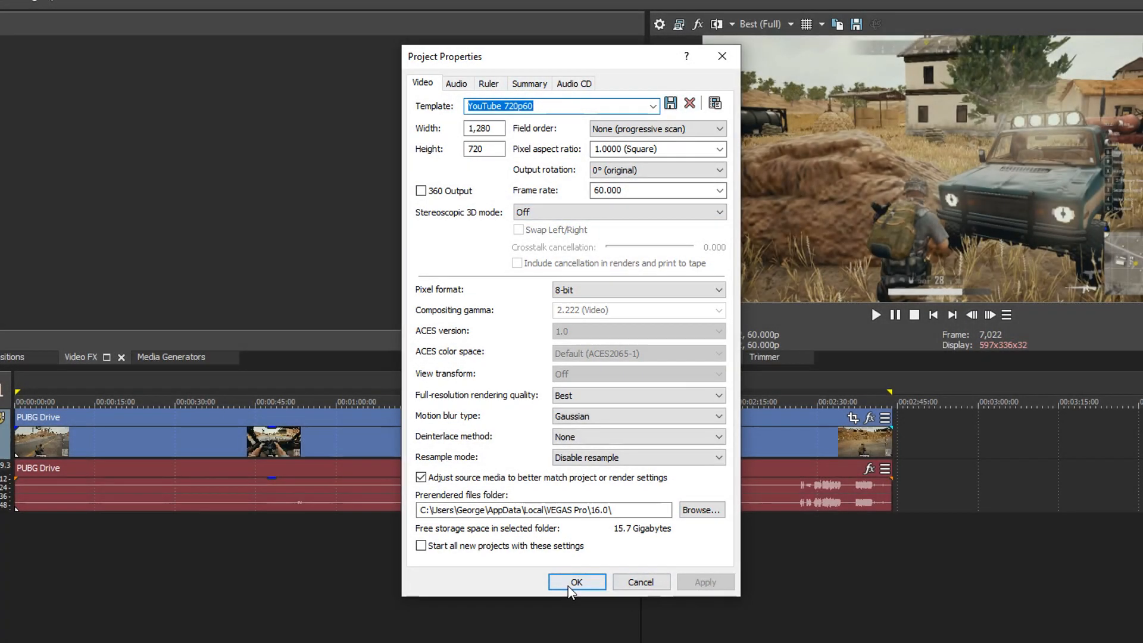
pyautogui.click(577, 581)
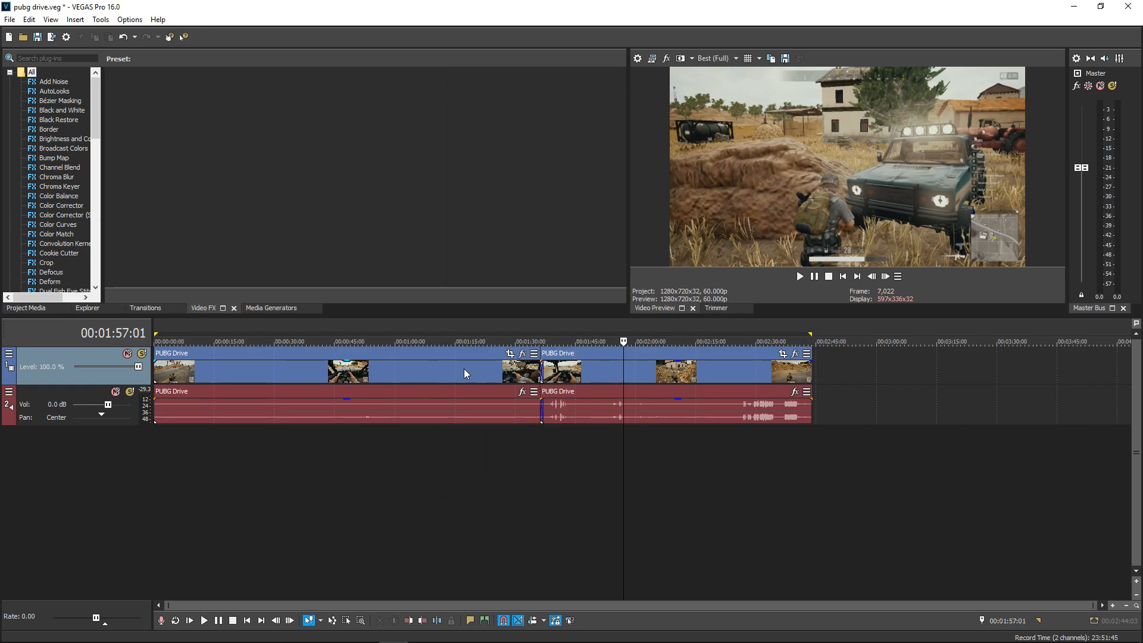
# - Confirm resampling stays disabled on the first PUBG Drive clip, then bring up the File menu
pyautogui.rightClick(466, 373)
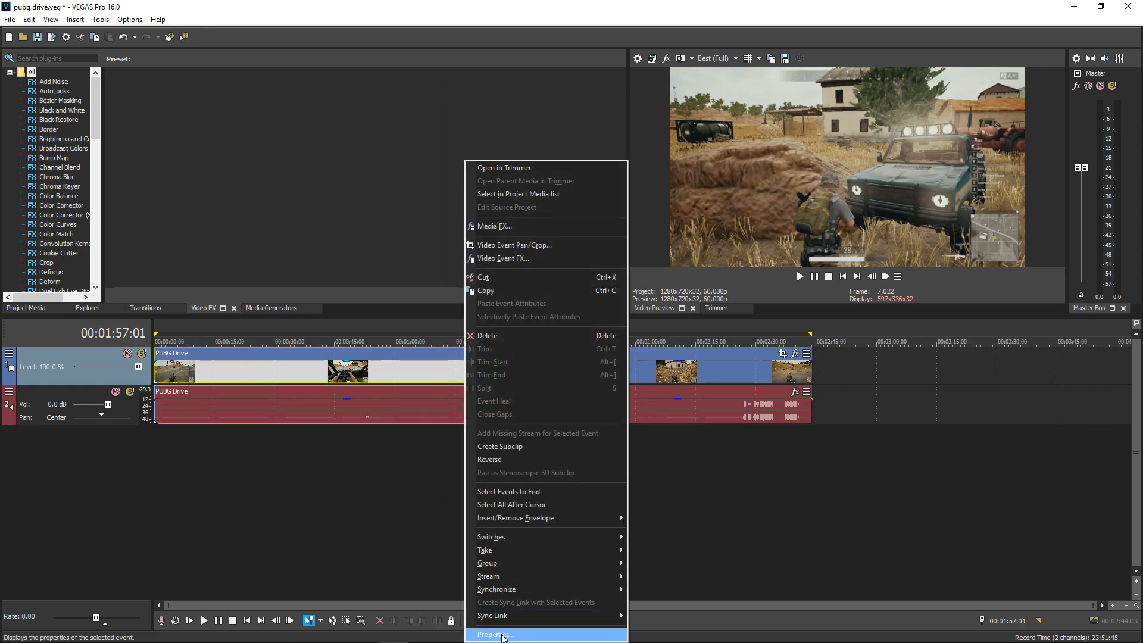
pyautogui.click(495, 634)
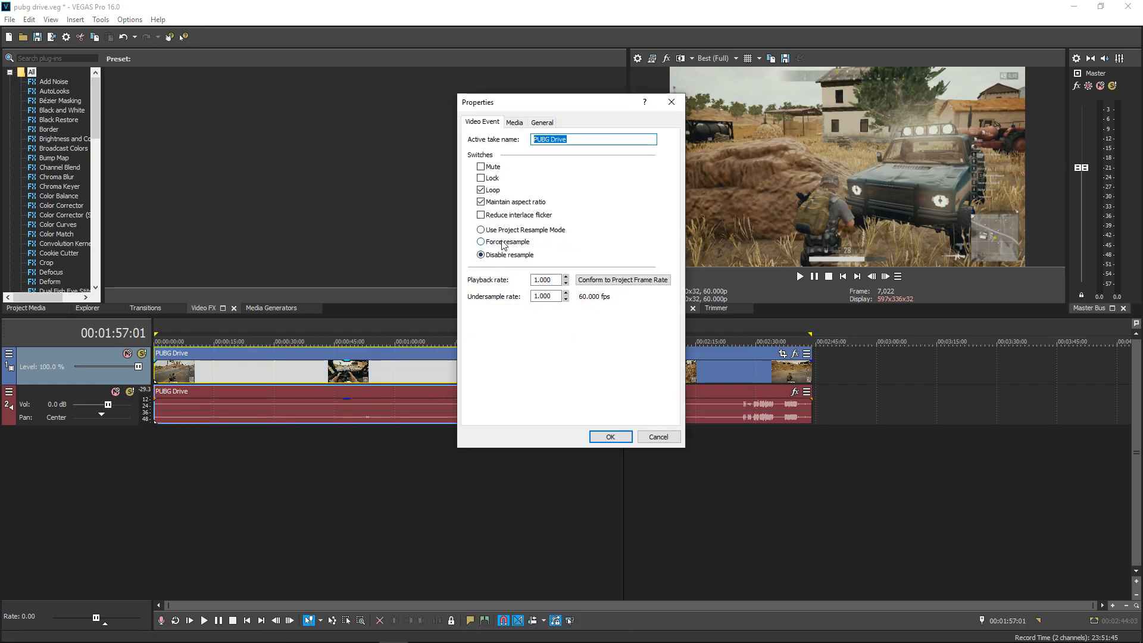
pyautogui.click(609, 436)
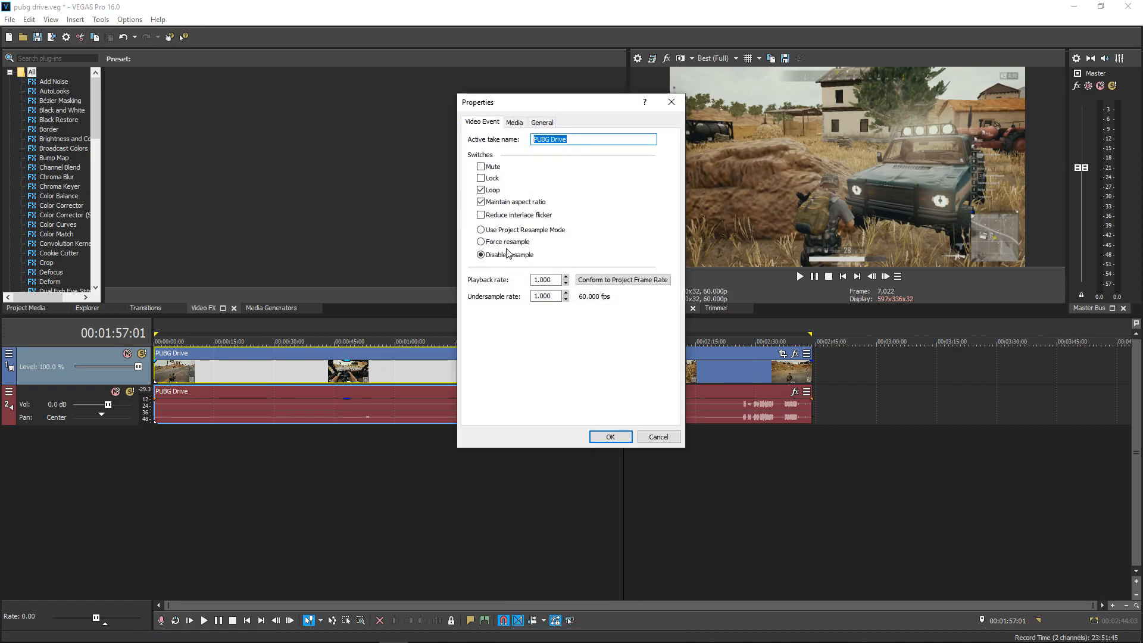
pyautogui.click(609, 436)
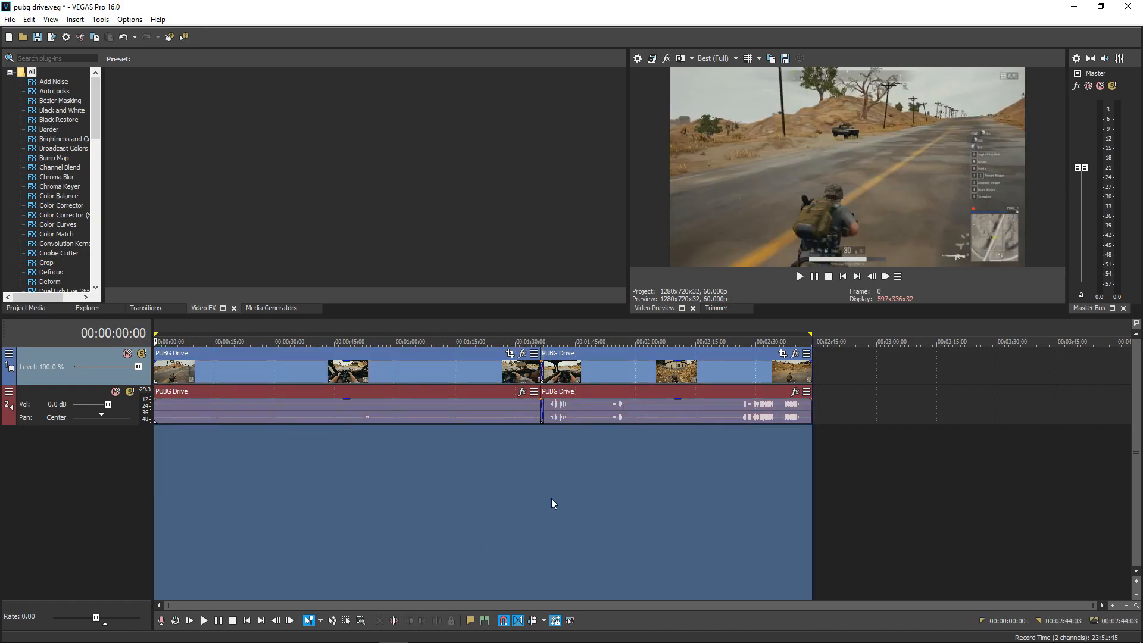
pyautogui.moveTo(471, 552)
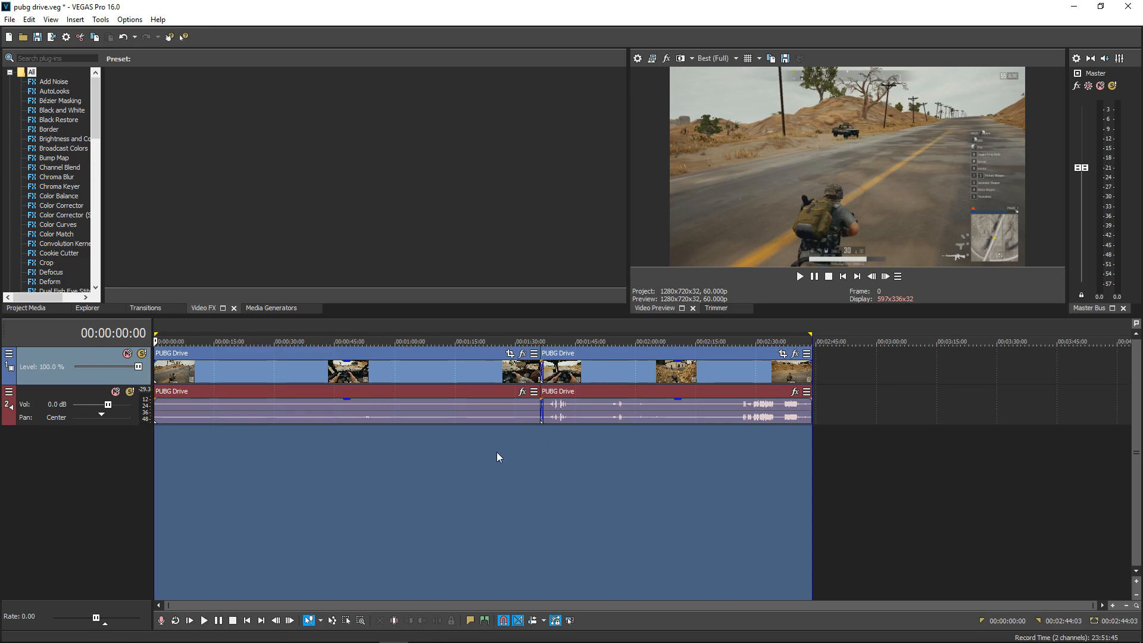
pyautogui.click(10, 19)
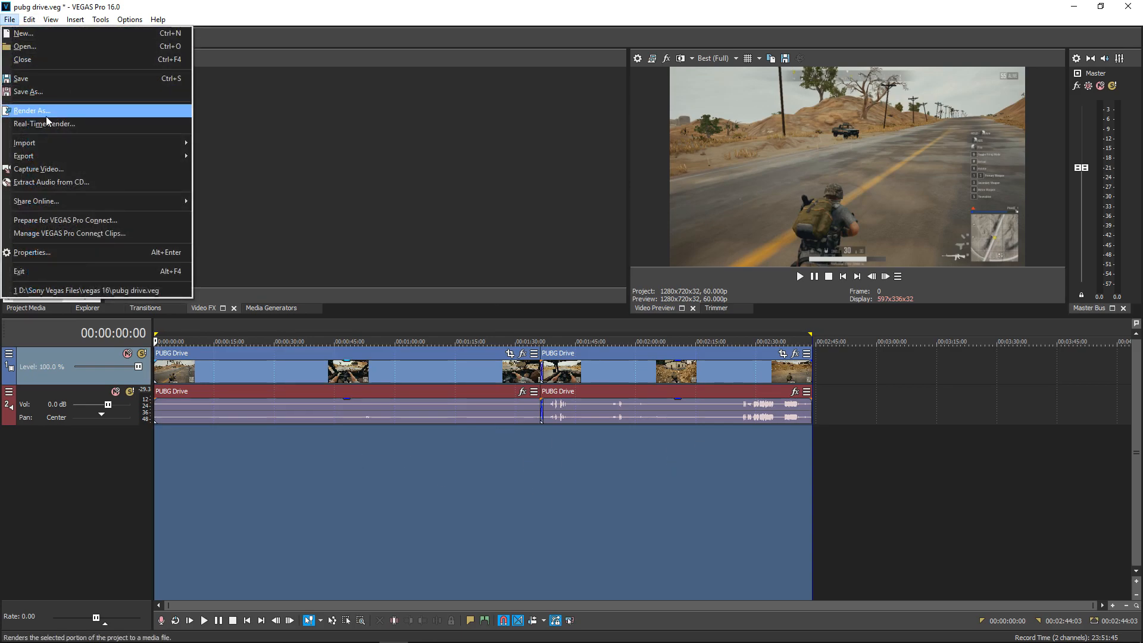
# - Open Render As with all templates listed and select the MAGIX AVC/AAC MP4 format
pyautogui.click(30, 111)
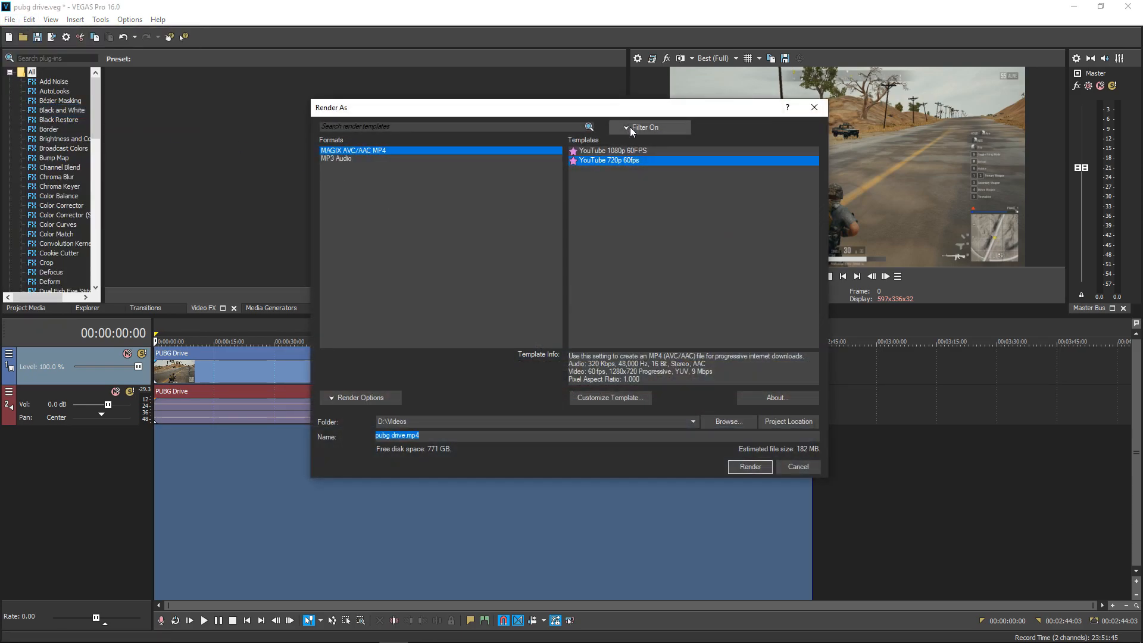
pyautogui.click(649, 127)
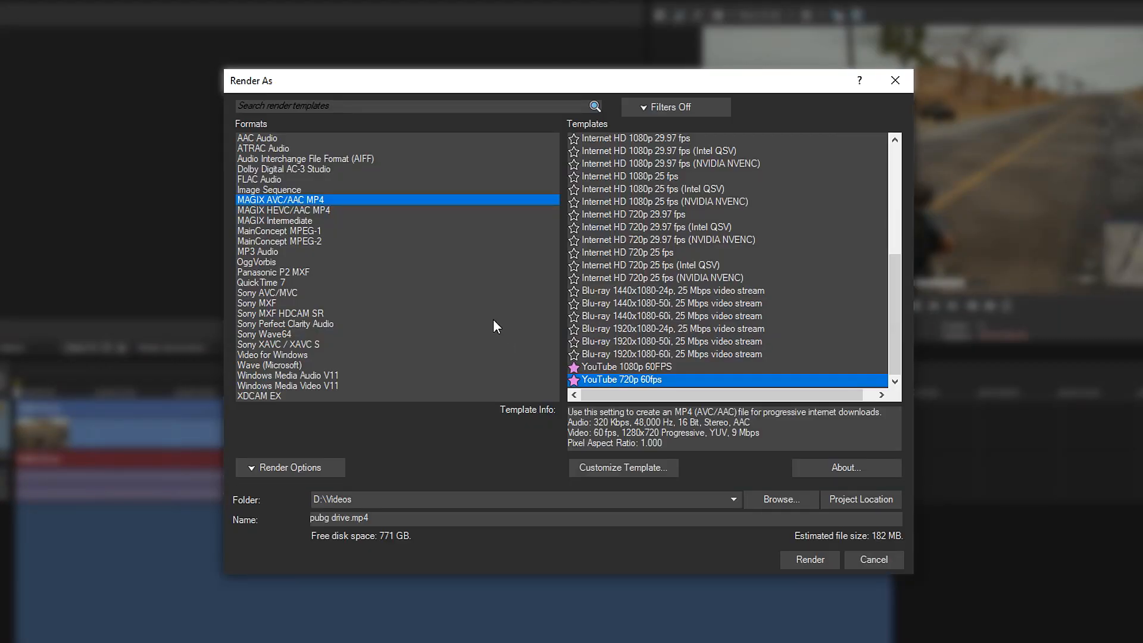
pyautogui.click(257, 137)
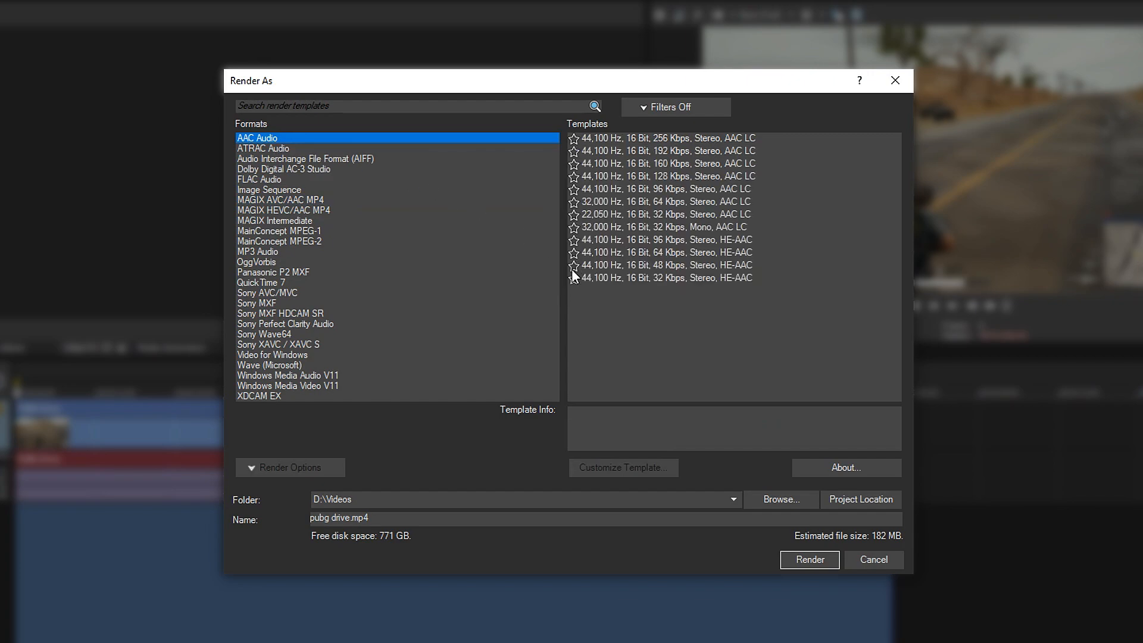
pyautogui.moveTo(563, 279)
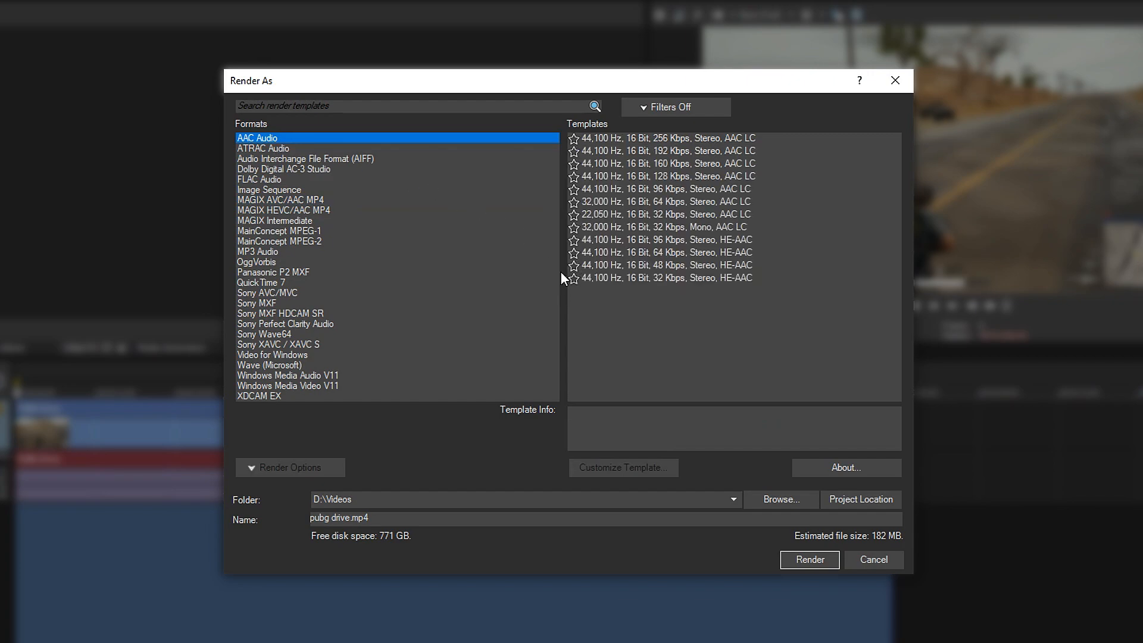
pyautogui.moveTo(454, 266)
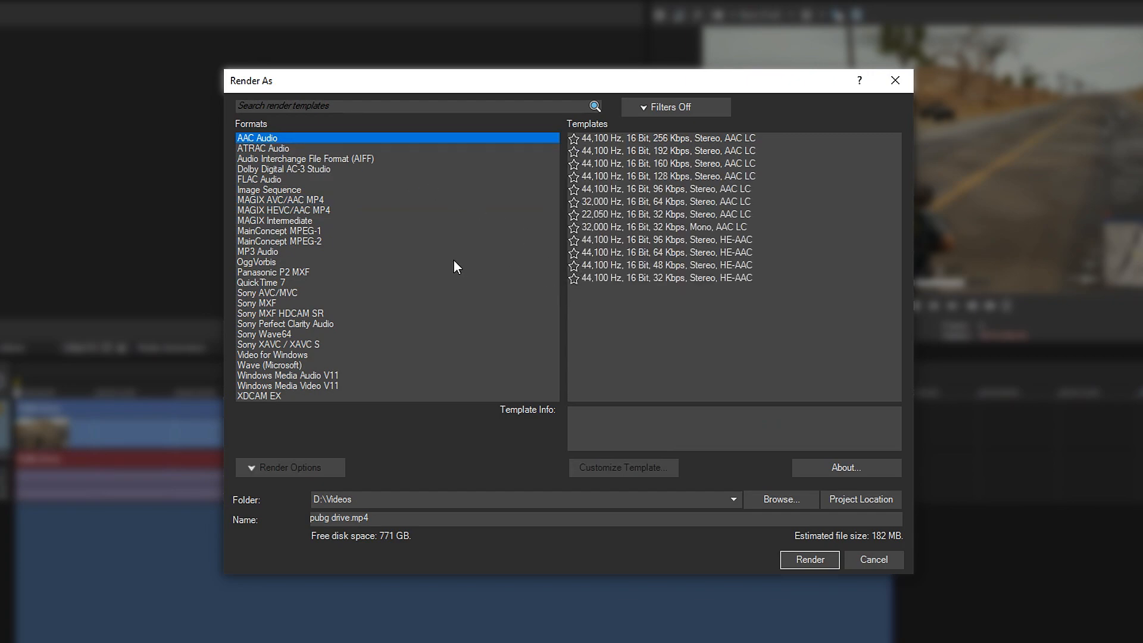
pyautogui.moveTo(273, 207)
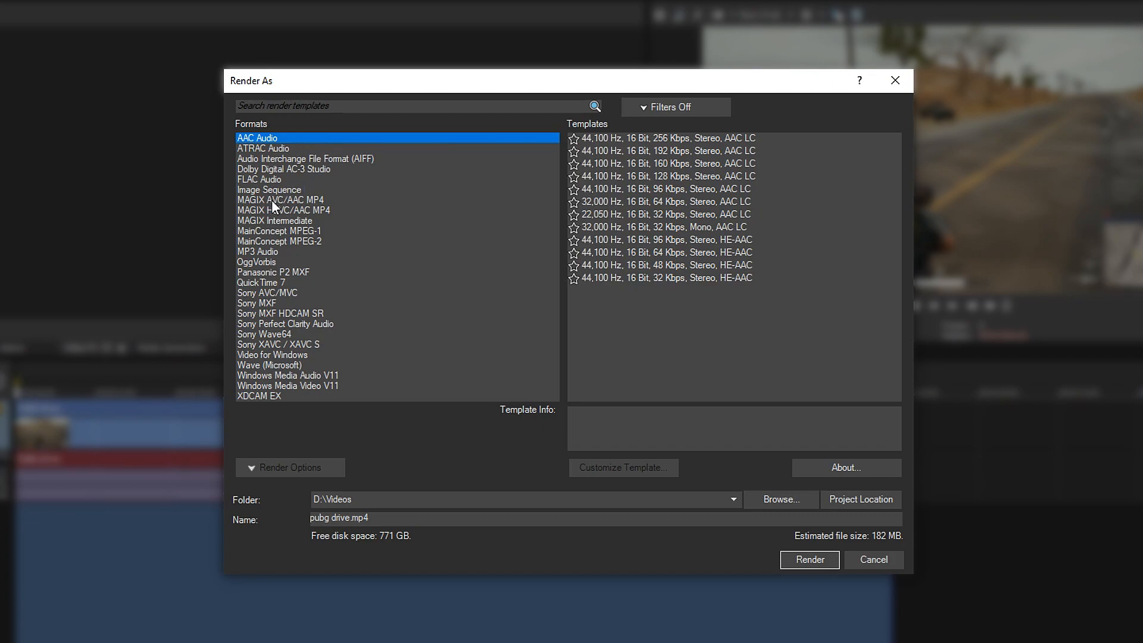
pyautogui.click(280, 200)
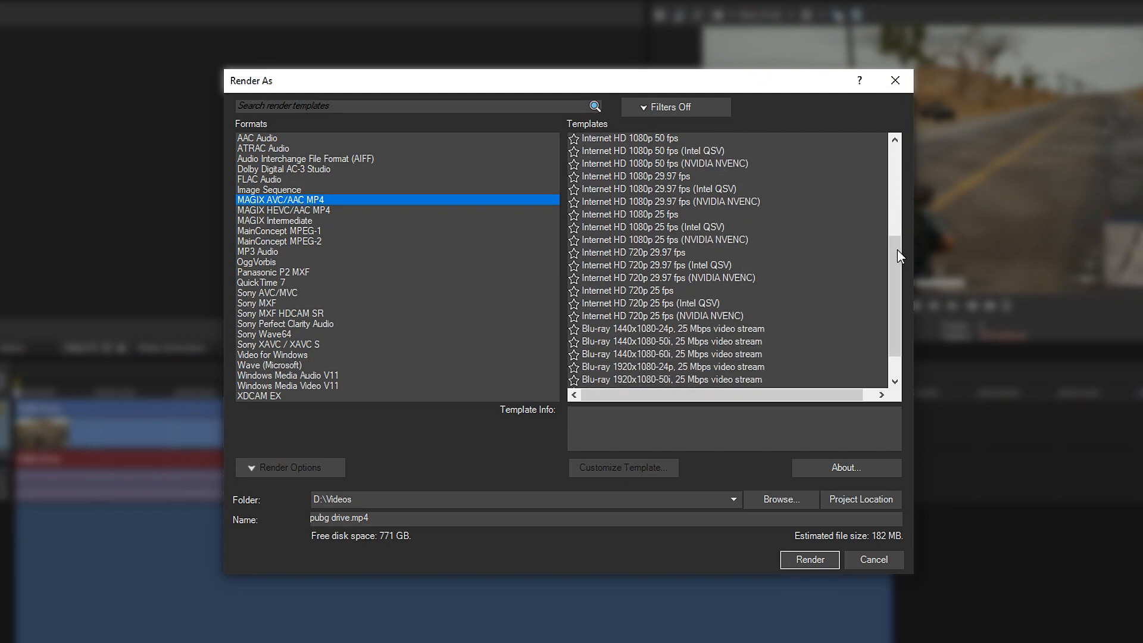
pyautogui.moveTo(685, 324)
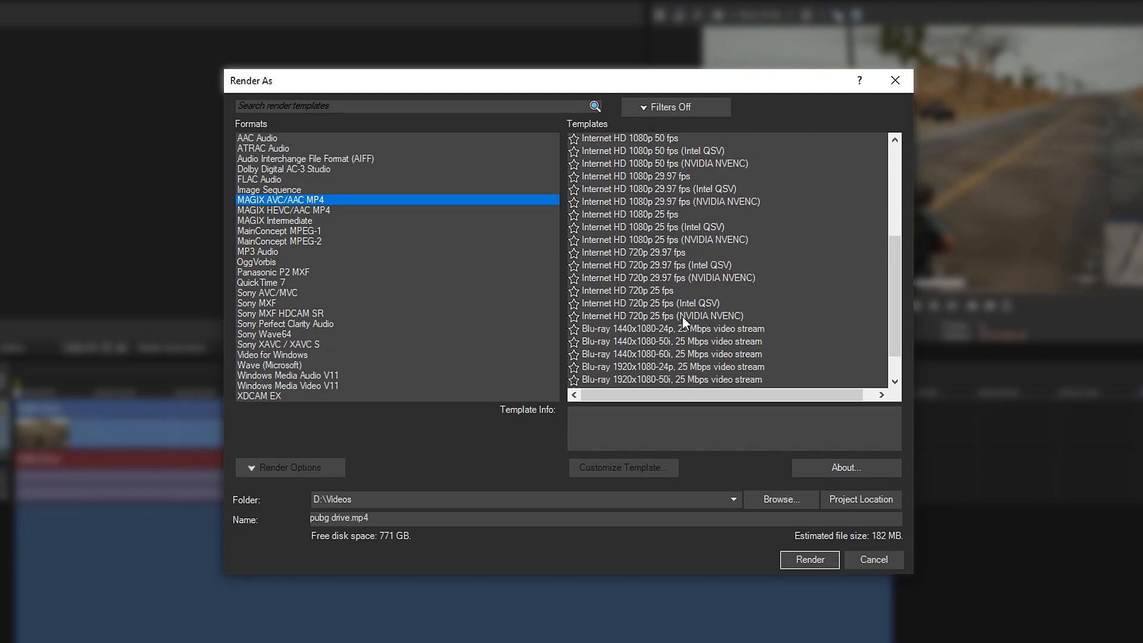
# - Compare the 720p 25 fps templates, settle on Internet HD 720p 25 fps, and customize it
pyautogui.click(625, 290)
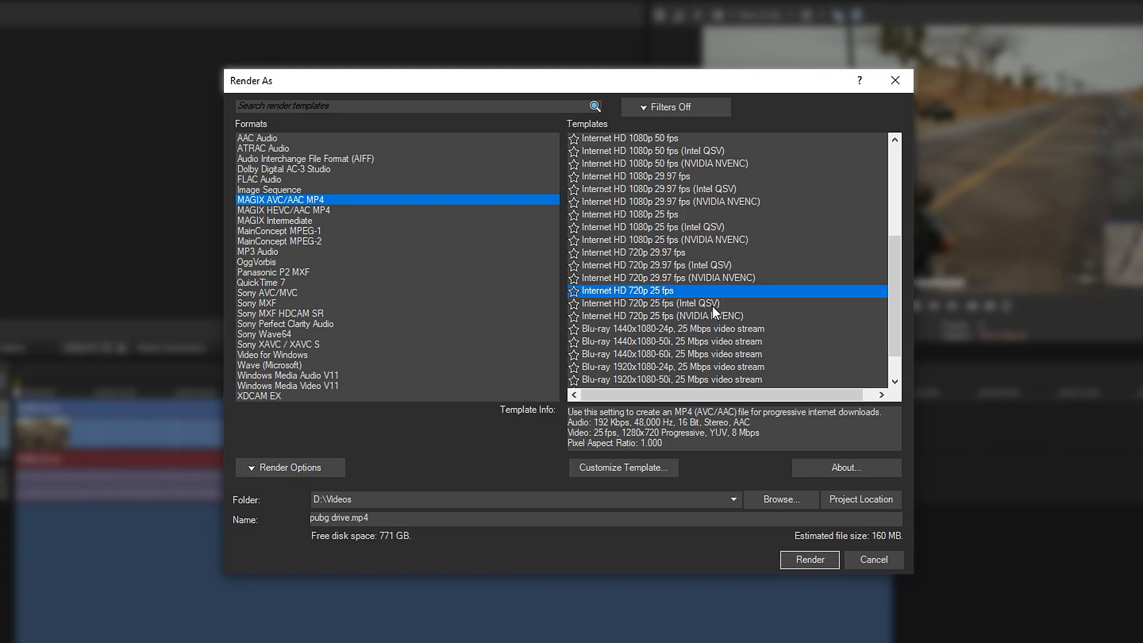
pyautogui.click(648, 303)
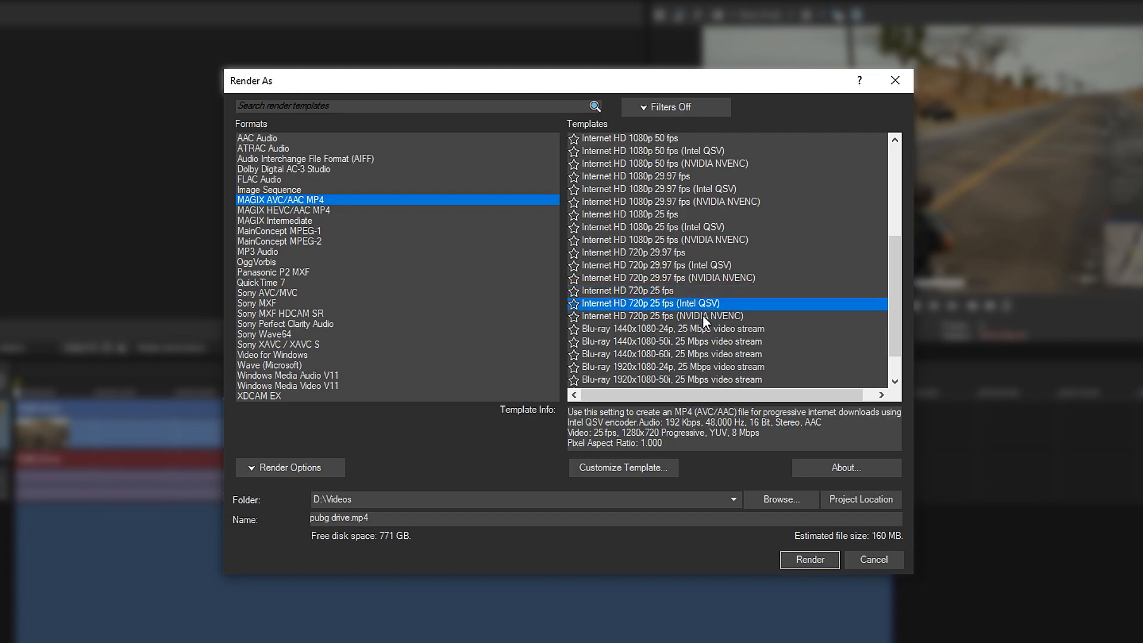
pyautogui.click(660, 316)
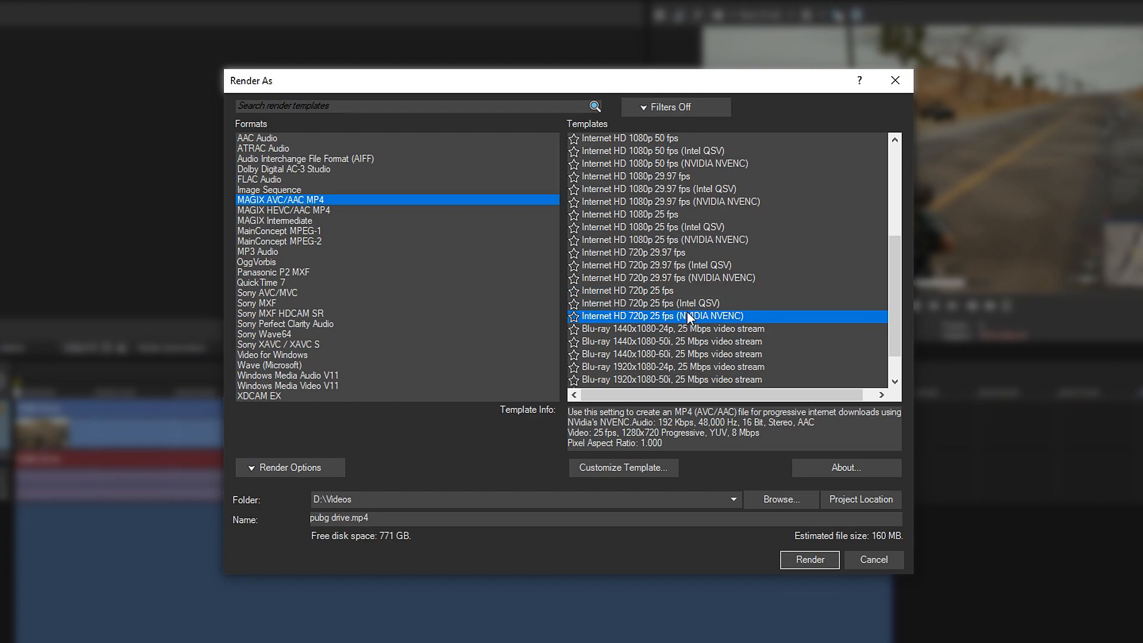
pyautogui.moveTo(718, 329)
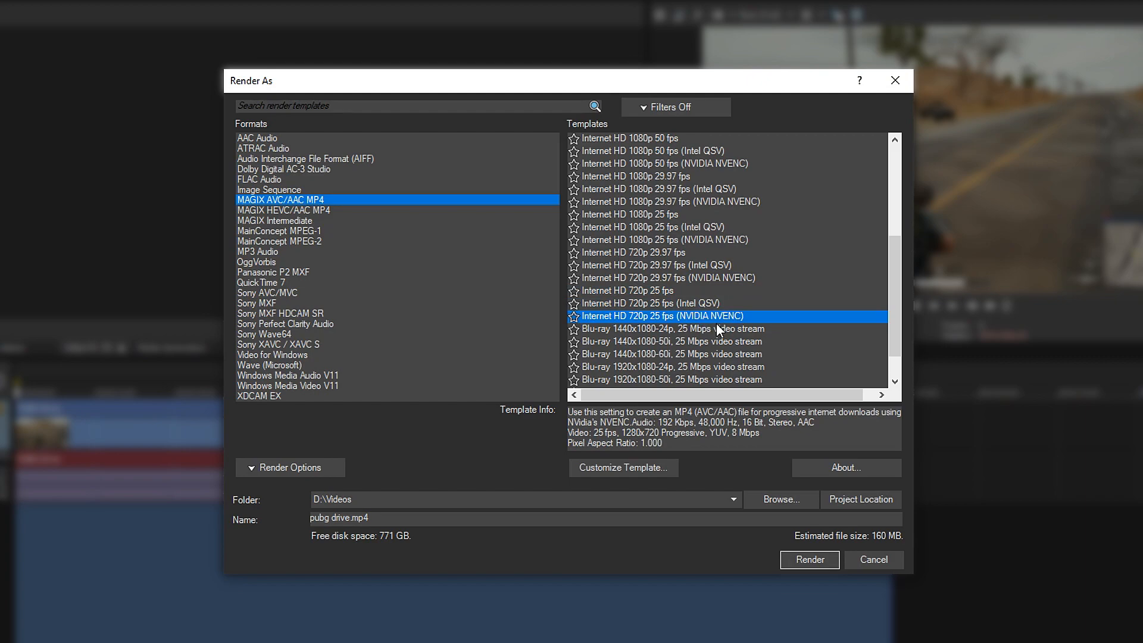
pyautogui.moveTo(721, 306)
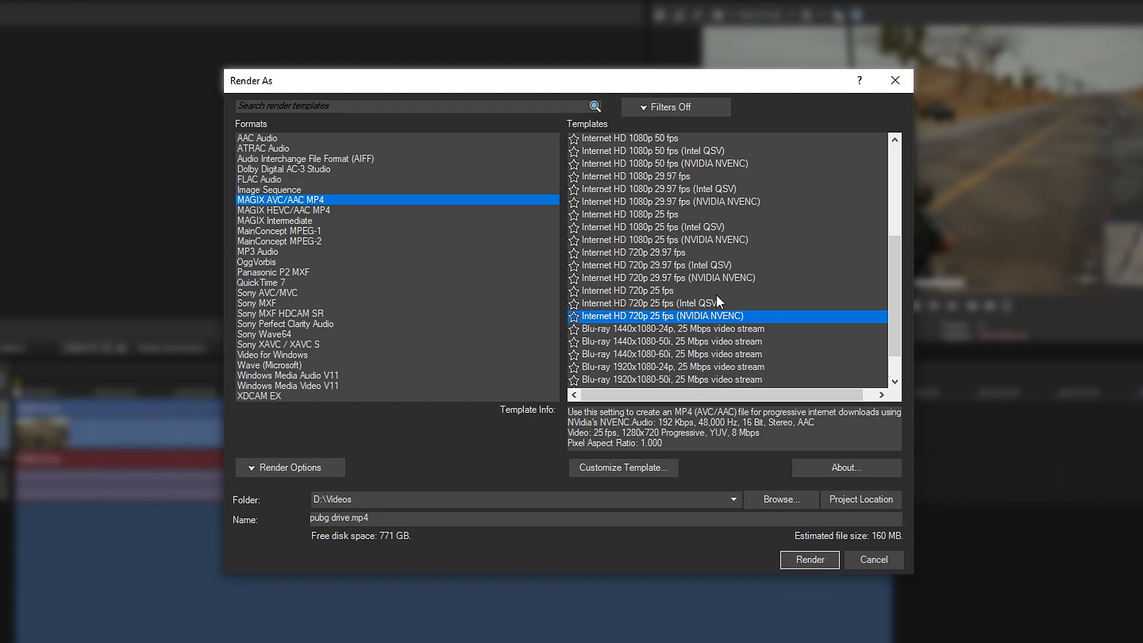
pyautogui.moveTo(731, 314)
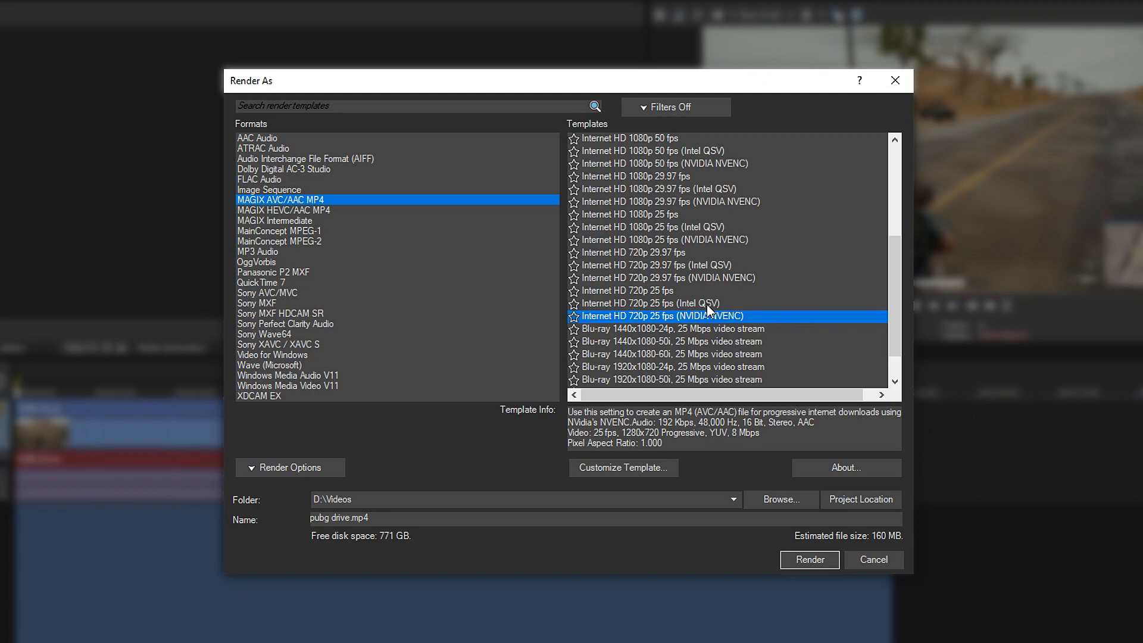
pyautogui.click(651, 303)
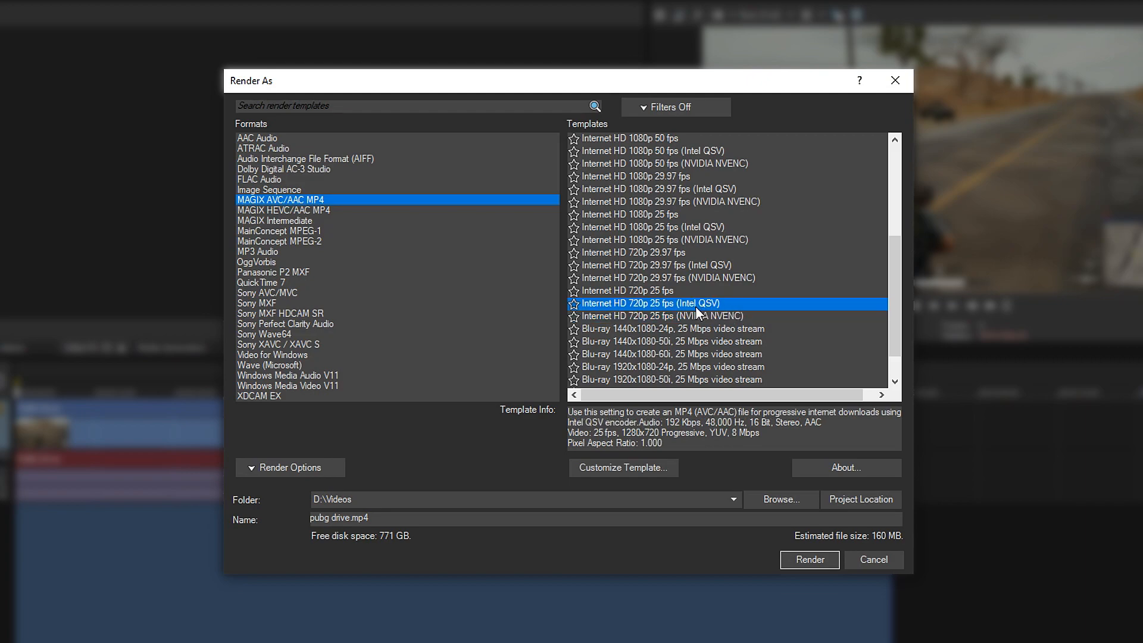
pyautogui.click(660, 315)
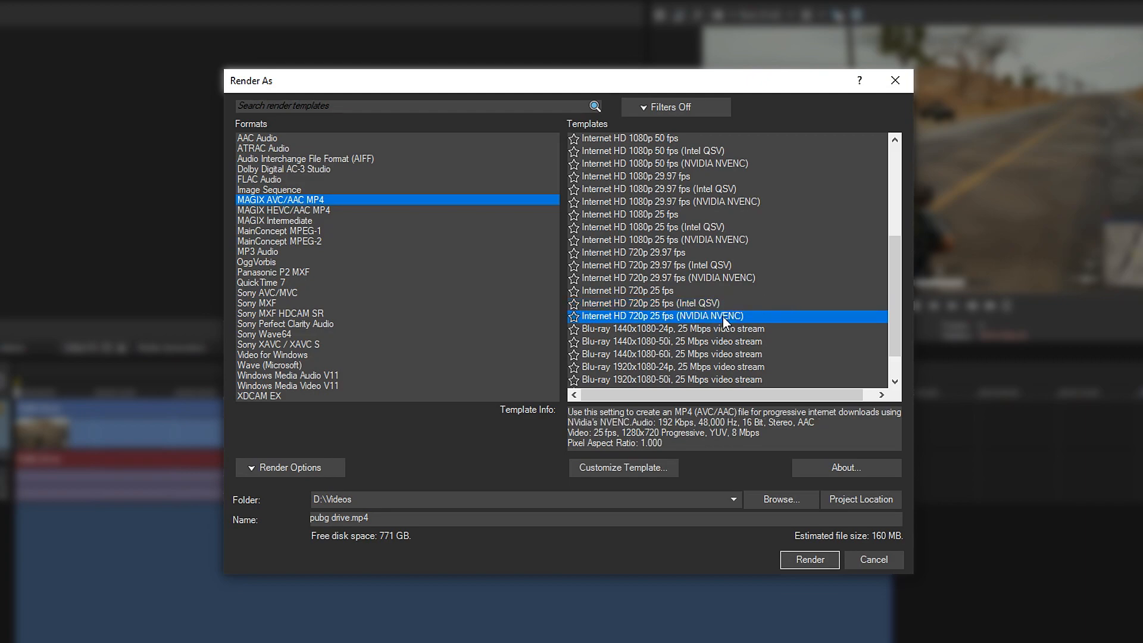
pyautogui.click(648, 302)
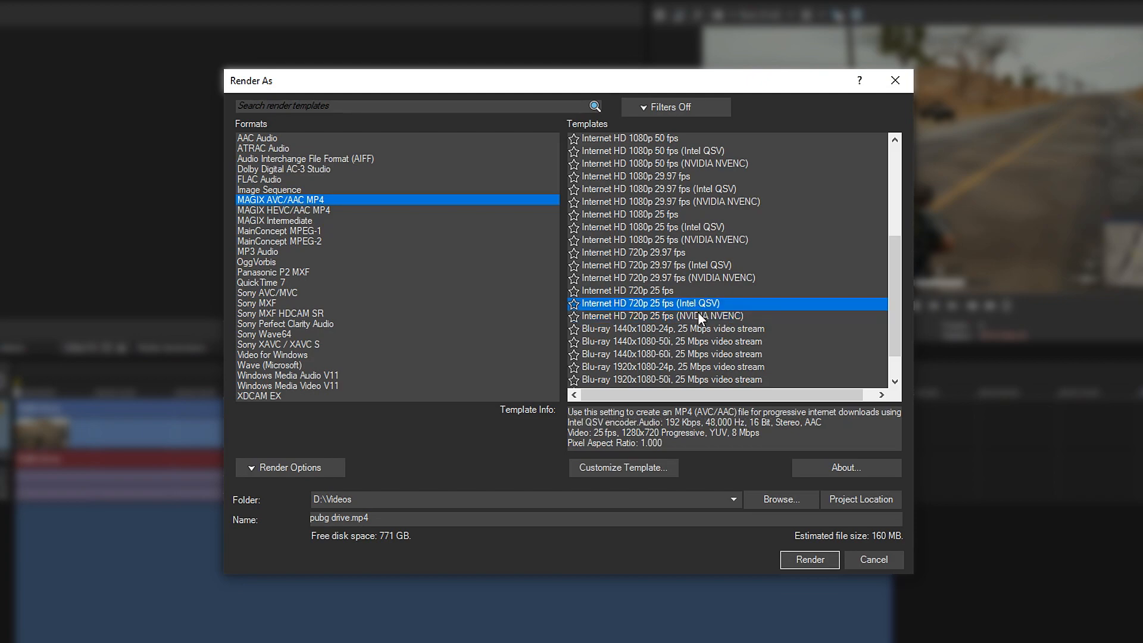
pyautogui.click(647, 290)
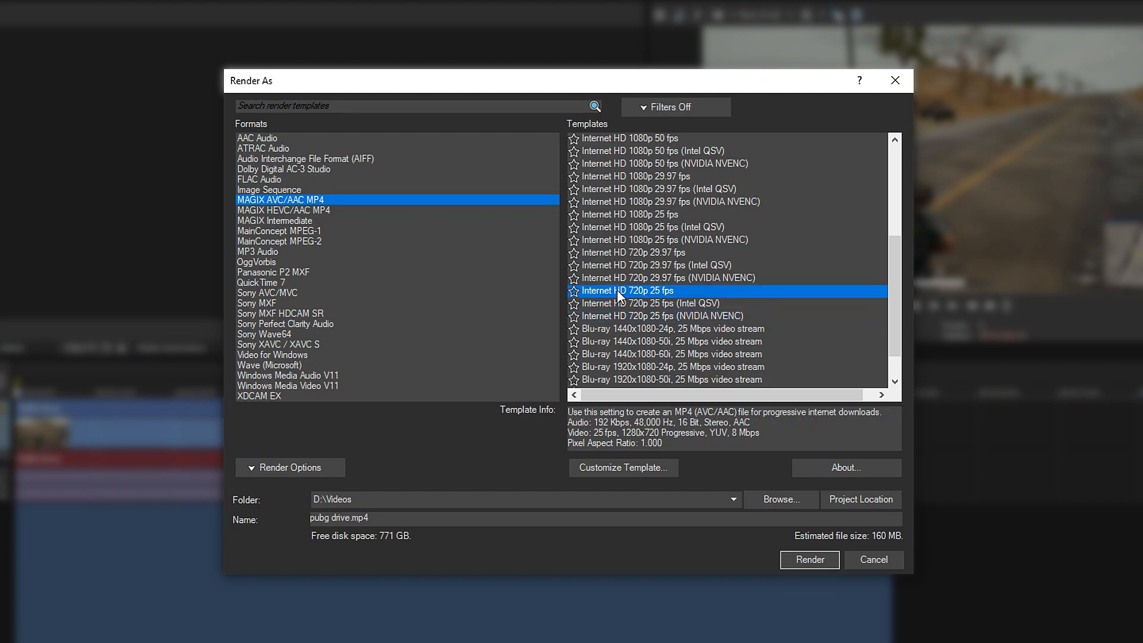
pyautogui.click(623, 467)
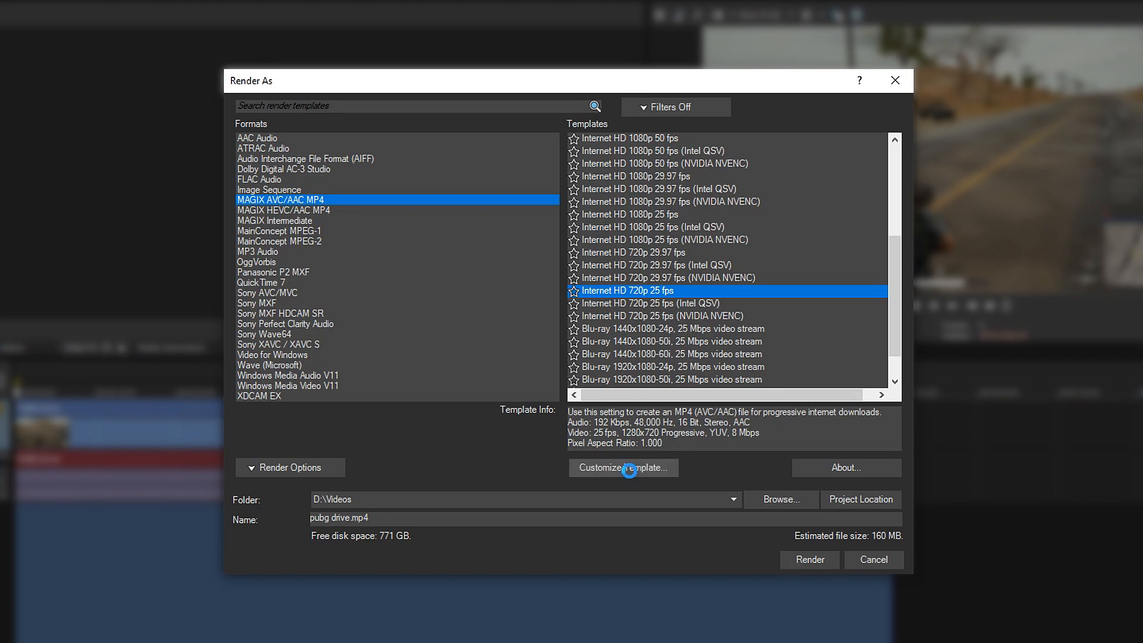
pyautogui.click(623, 467)
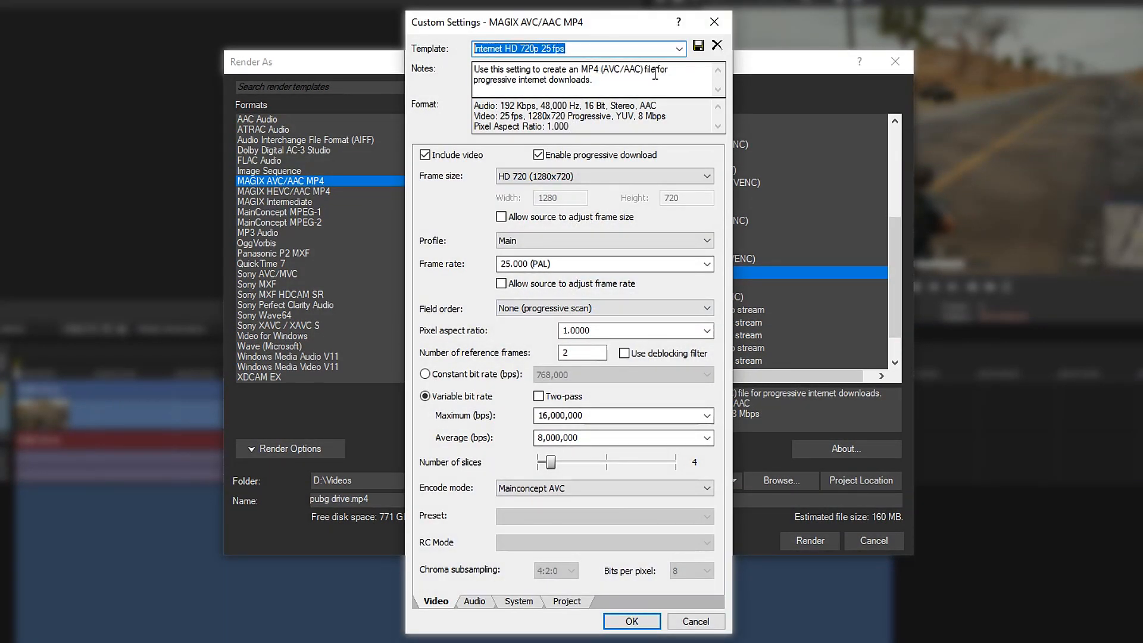
# - Name the template YouTube 720p 60fps with High profile, 60 fps and deblocking filter enabled
pyautogui.write('YouTube 720p 60fps')
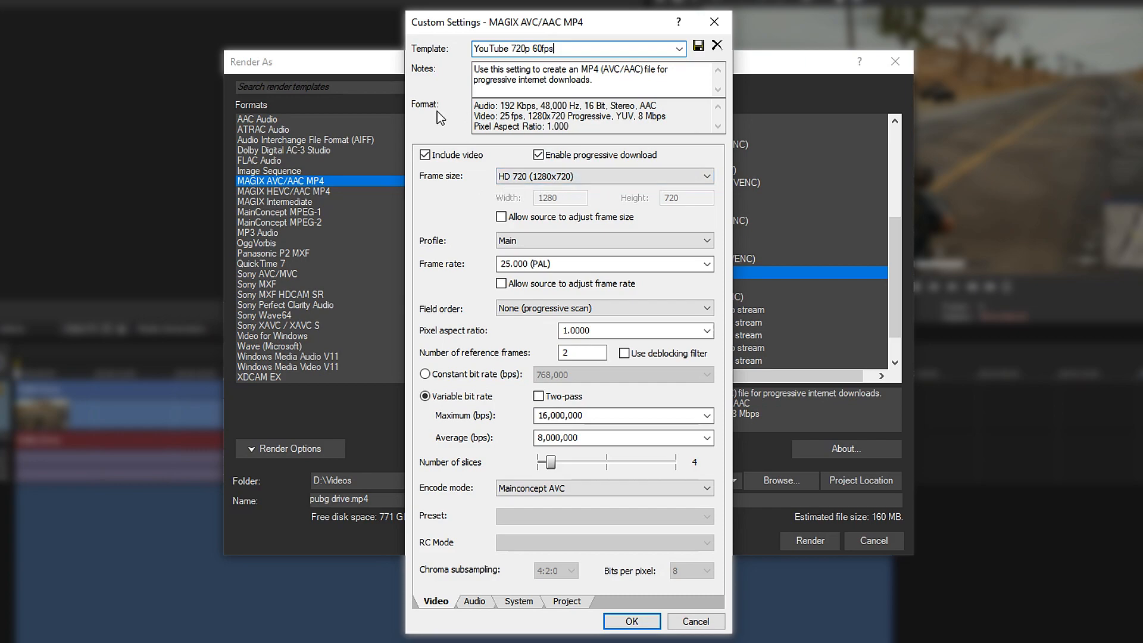
pyautogui.moveTo(465, 140)
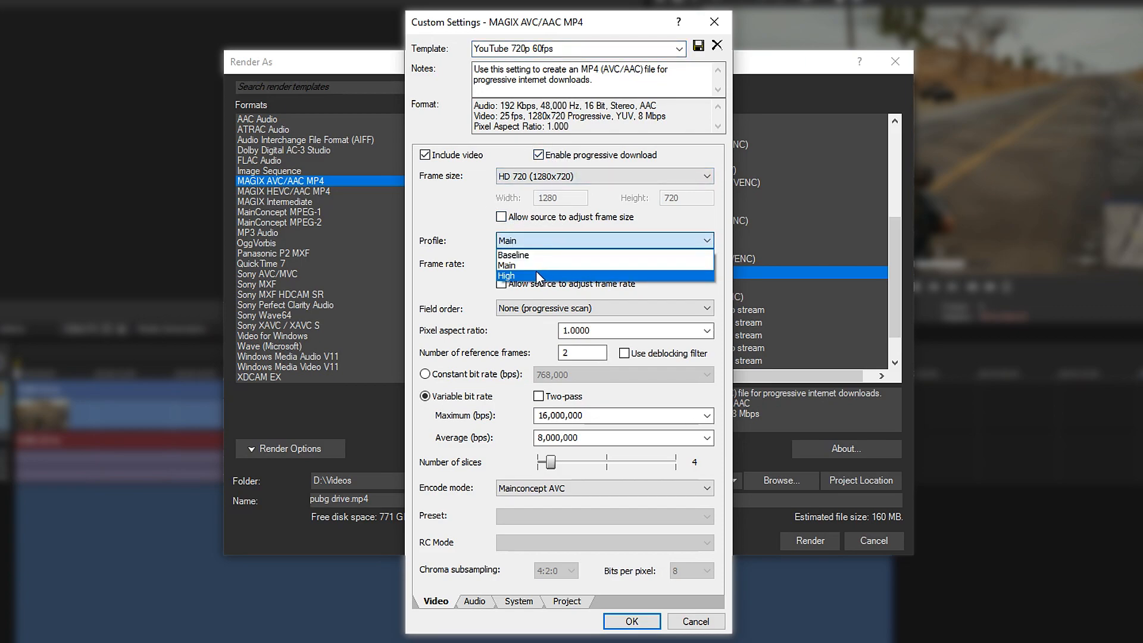
pyautogui.click(506, 275)
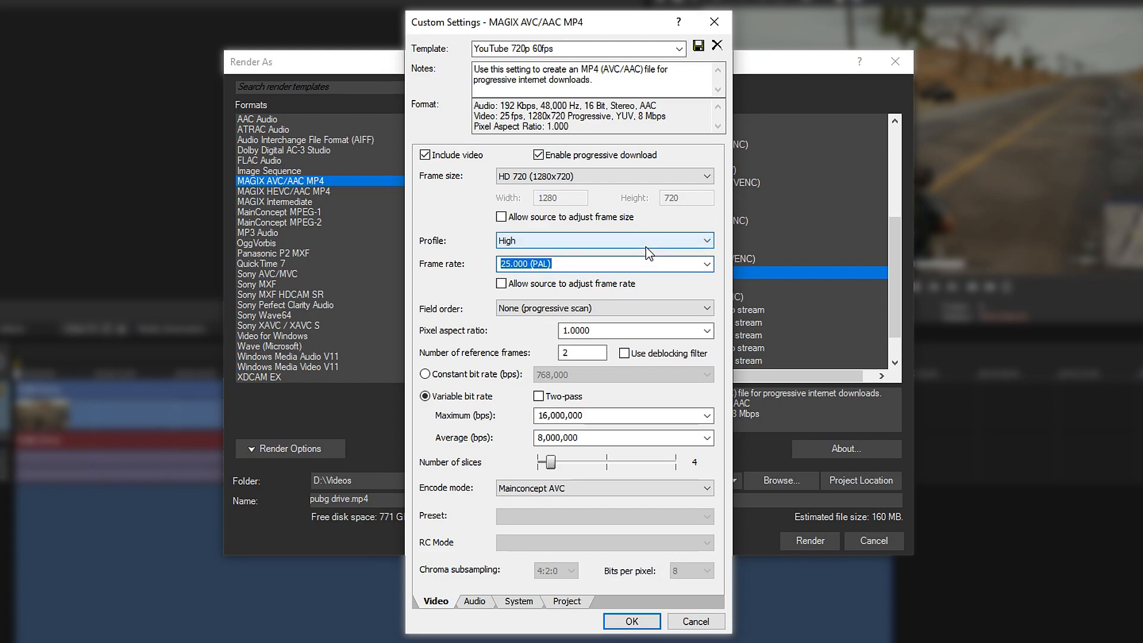
pyautogui.write('60')
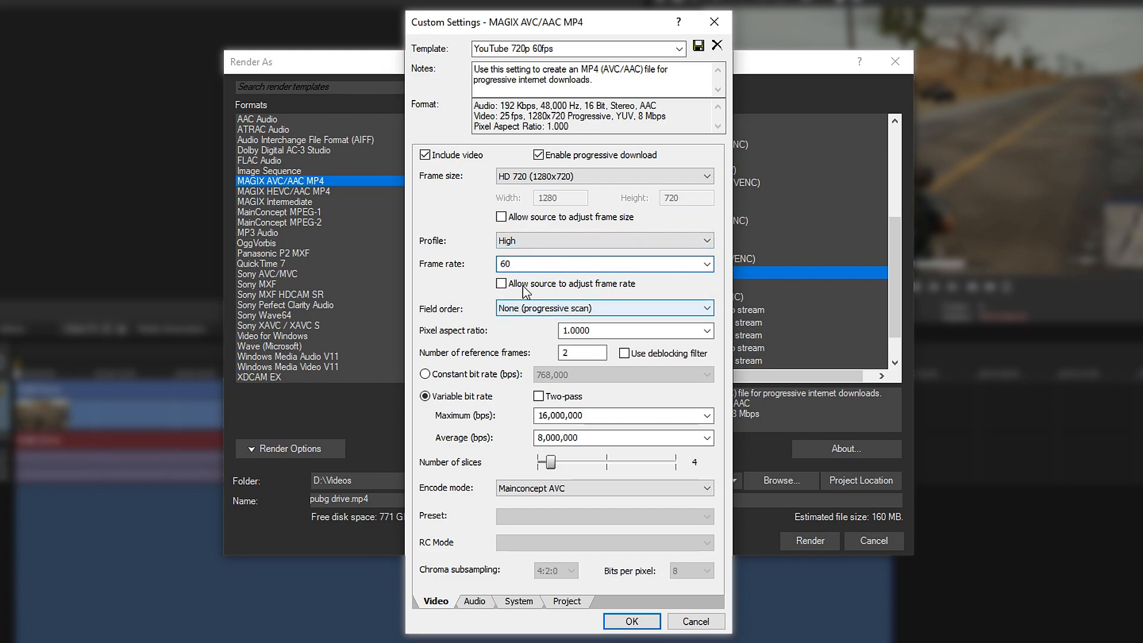
pyautogui.click(603, 264)
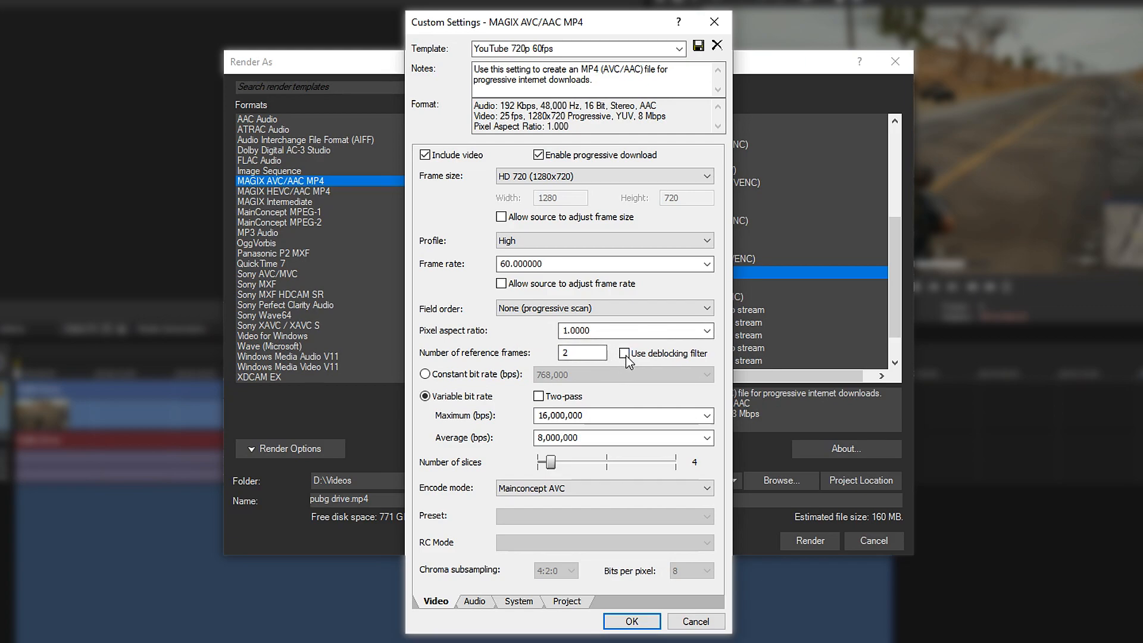
pyautogui.click(623, 353)
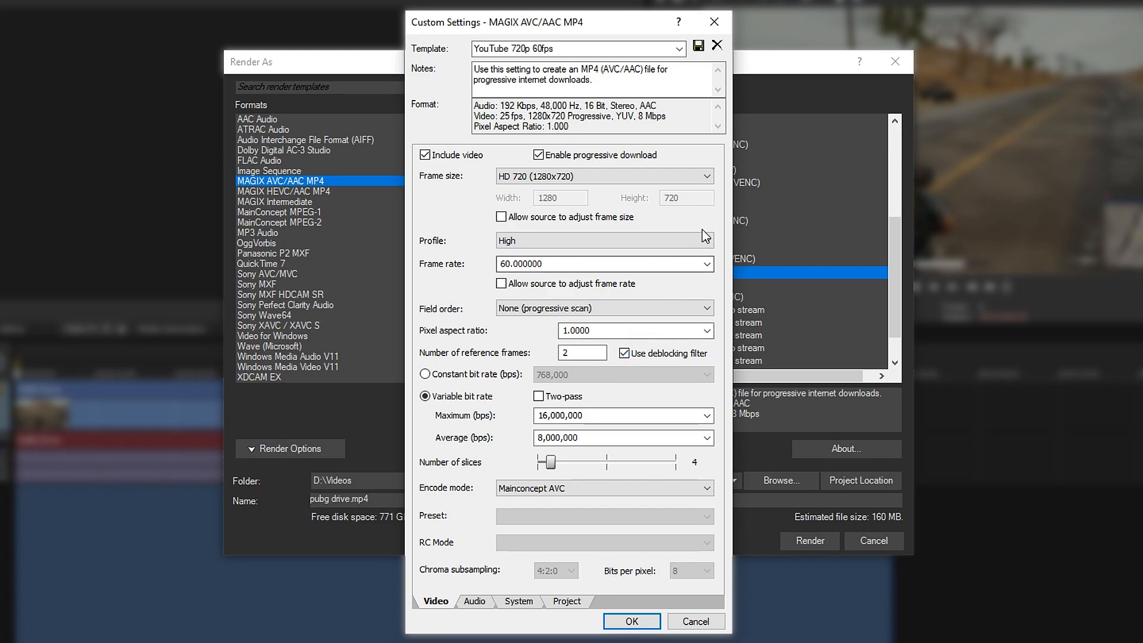
pyautogui.moveTo(852, 302)
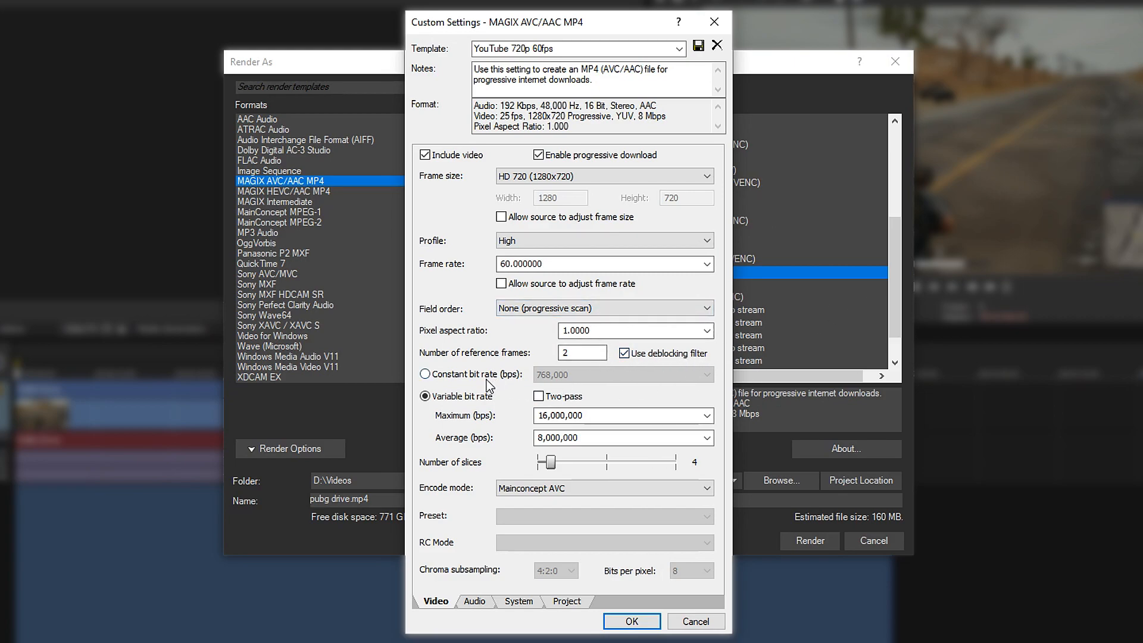
pyautogui.moveTo(510, 385)
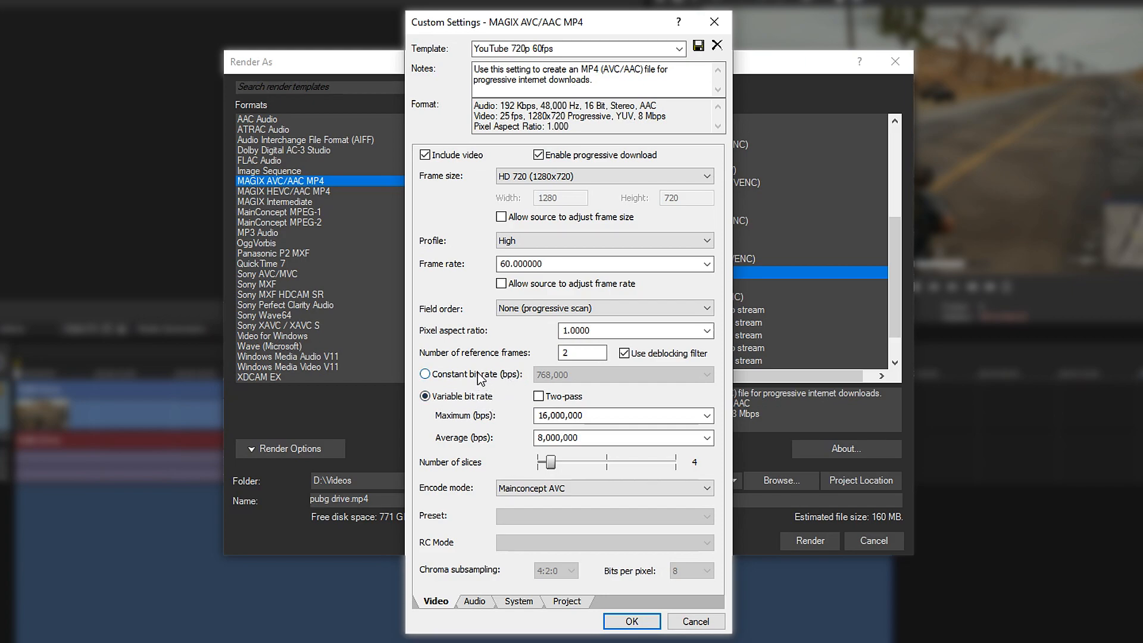
pyautogui.moveTo(501, 367)
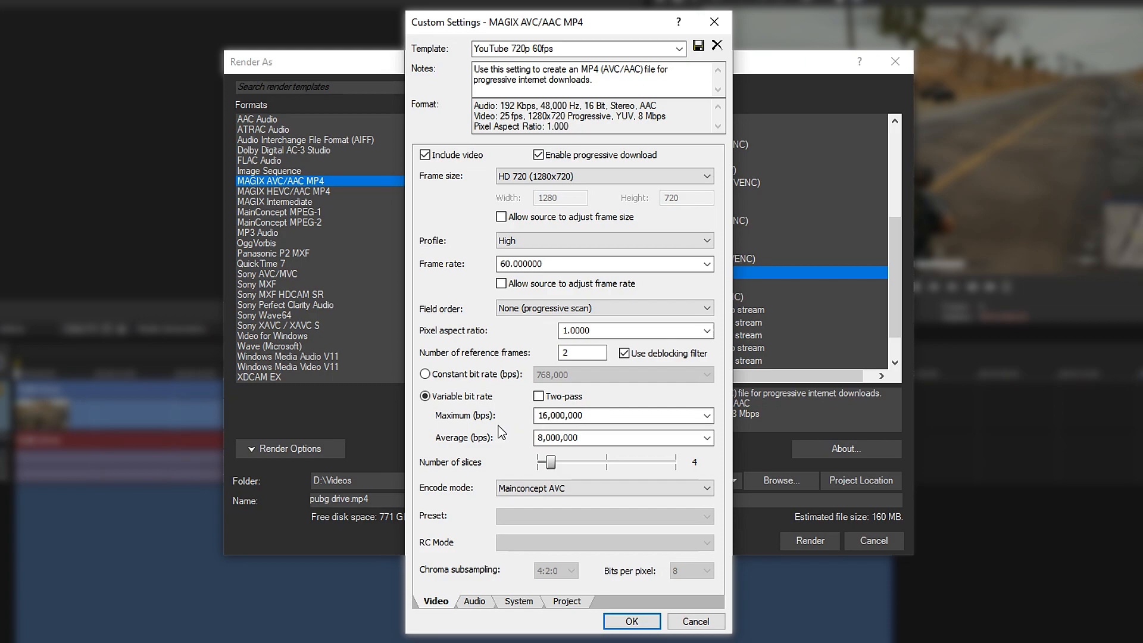
pyautogui.moveTo(620, 435)
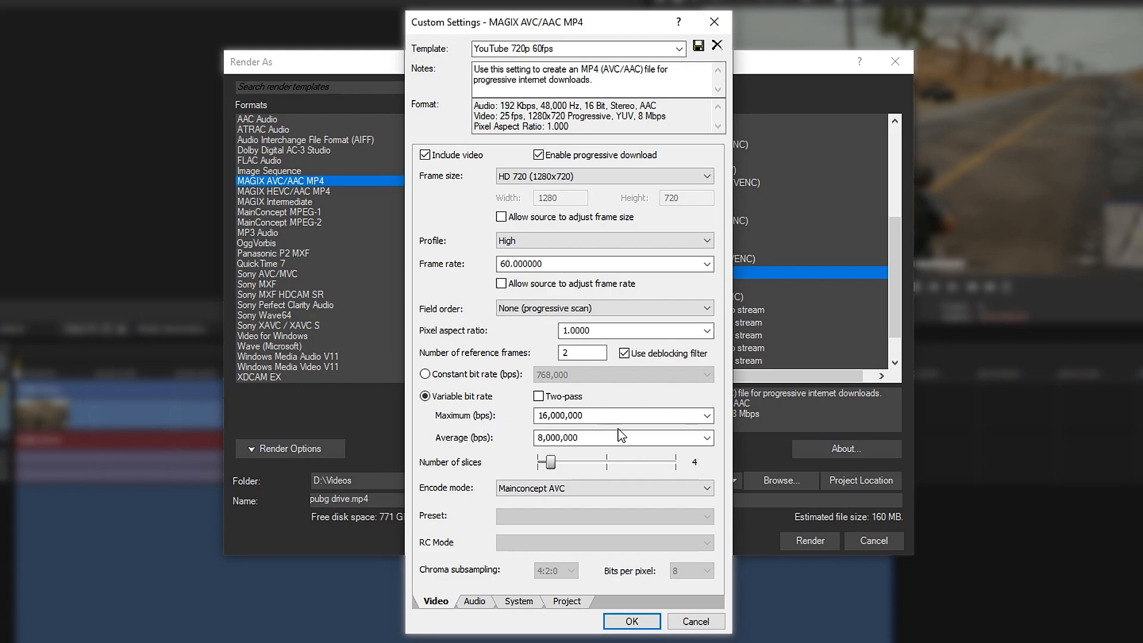
# - Set the average video bit rate to 9,000,000 bps
pyautogui.click(620, 415)
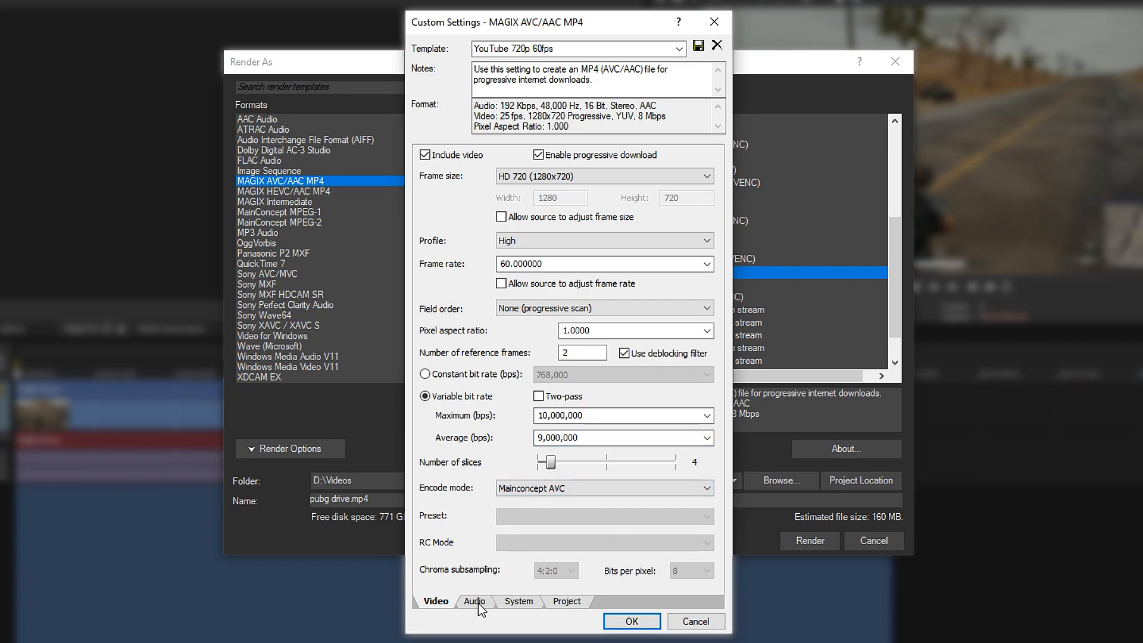
# - Choose 384,000 bps audio bit rate, check the Project tab, and return to Video settings
pyautogui.click(475, 601)
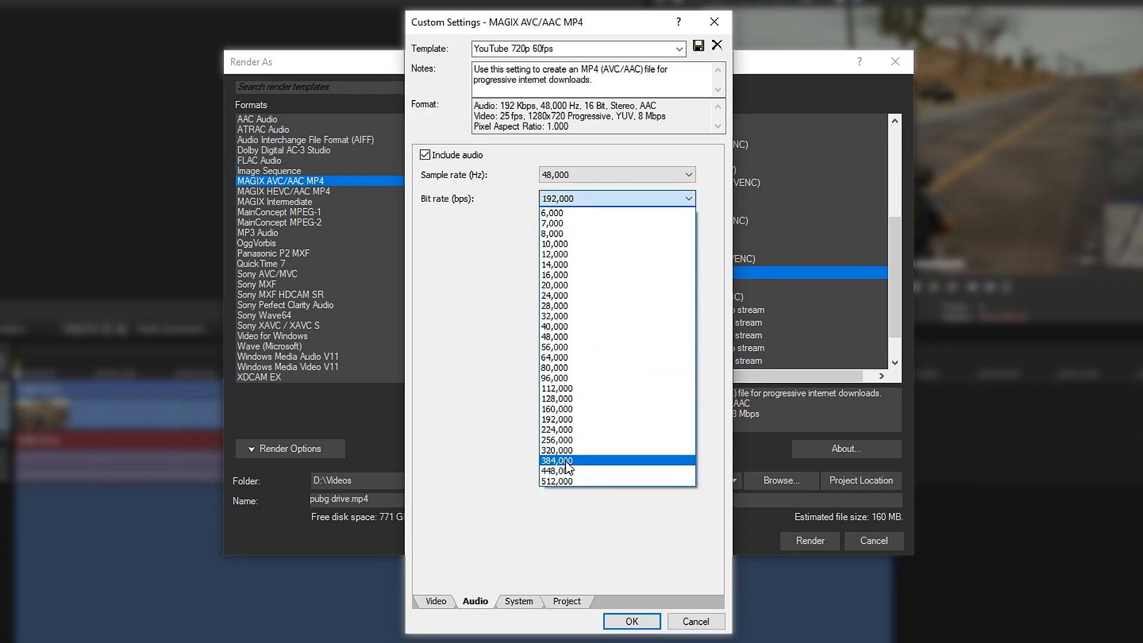
pyautogui.click(558, 460)
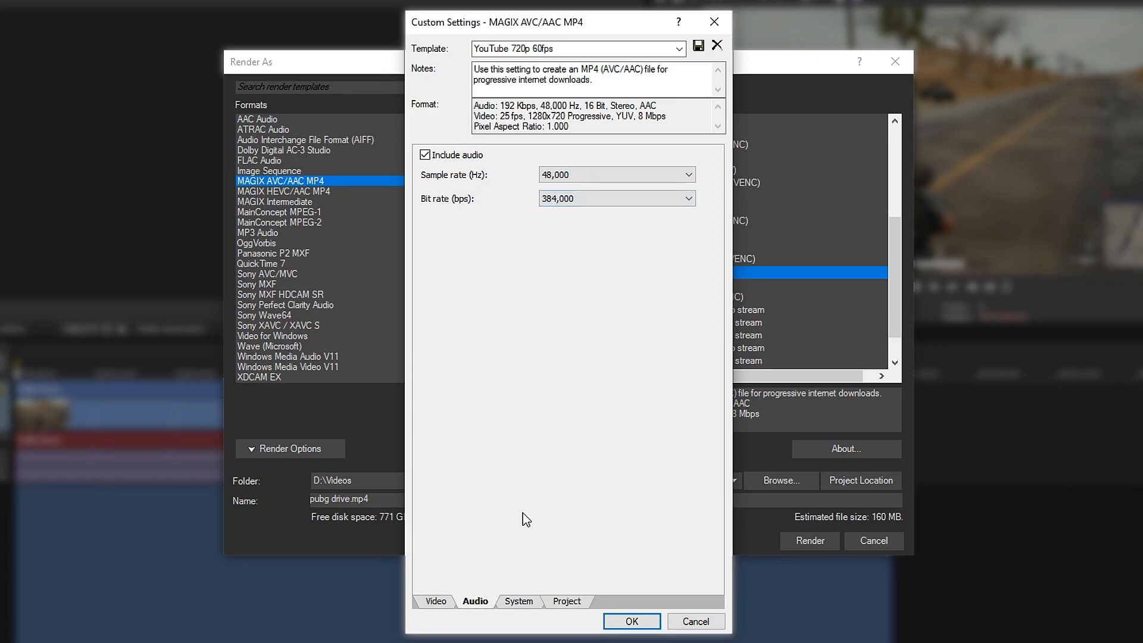
pyautogui.click(568, 601)
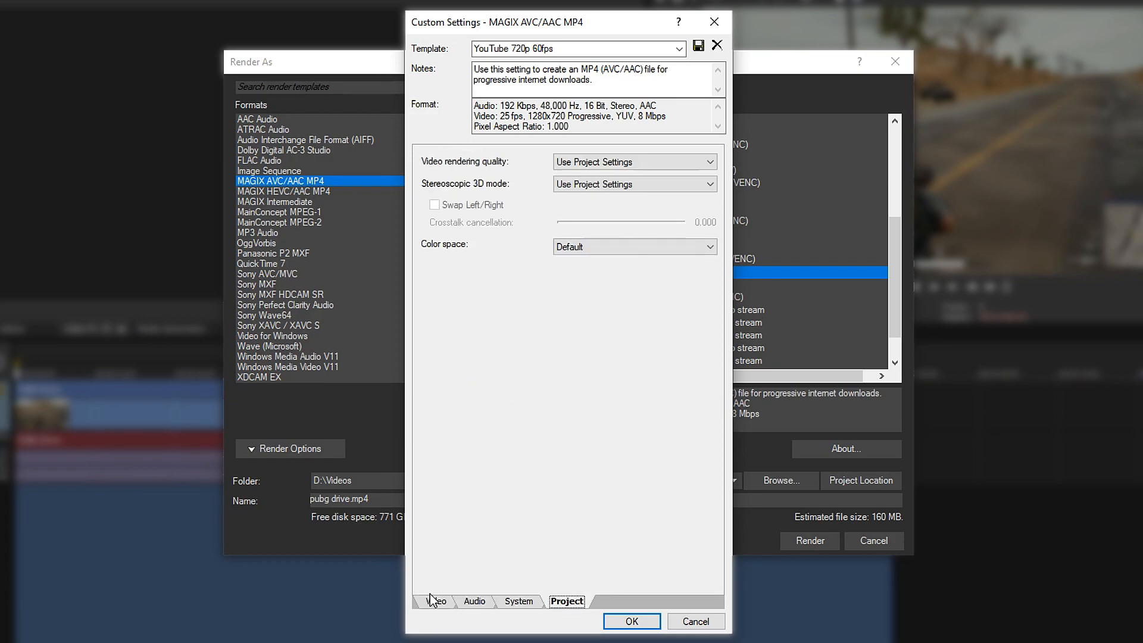
pyautogui.click(435, 601)
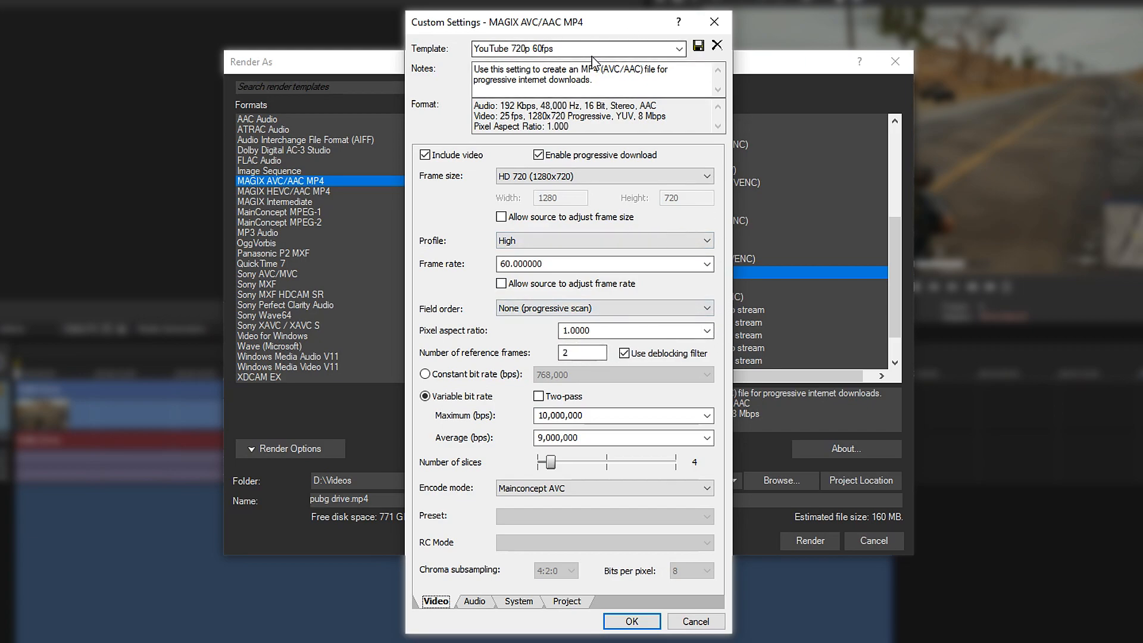
pyautogui.moveTo(697, 46)
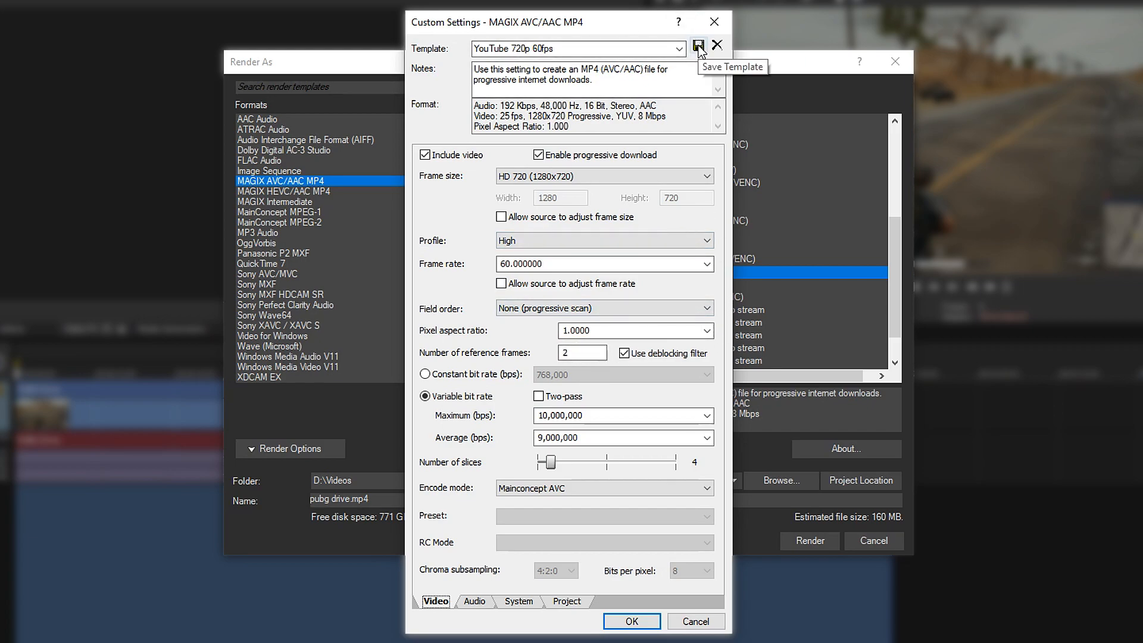
# - Append 'test' to the template name, giving 'YouTube 720p 60fps test', and close Custom Settings
pyautogui.click(576, 48)
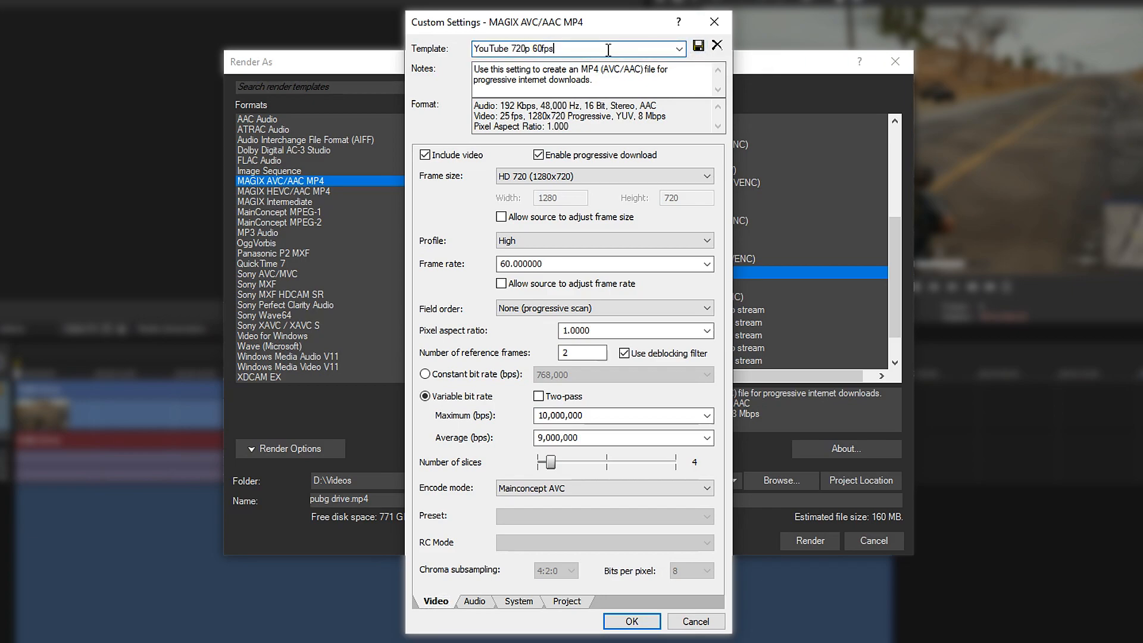
pyautogui.write('test')
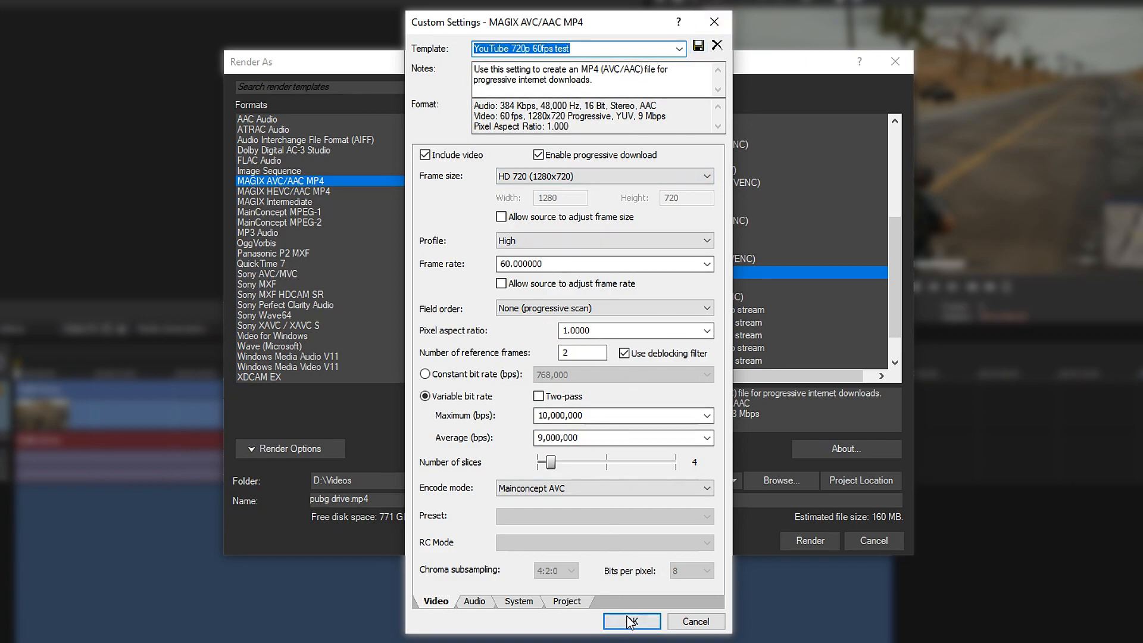
pyautogui.click(630, 621)
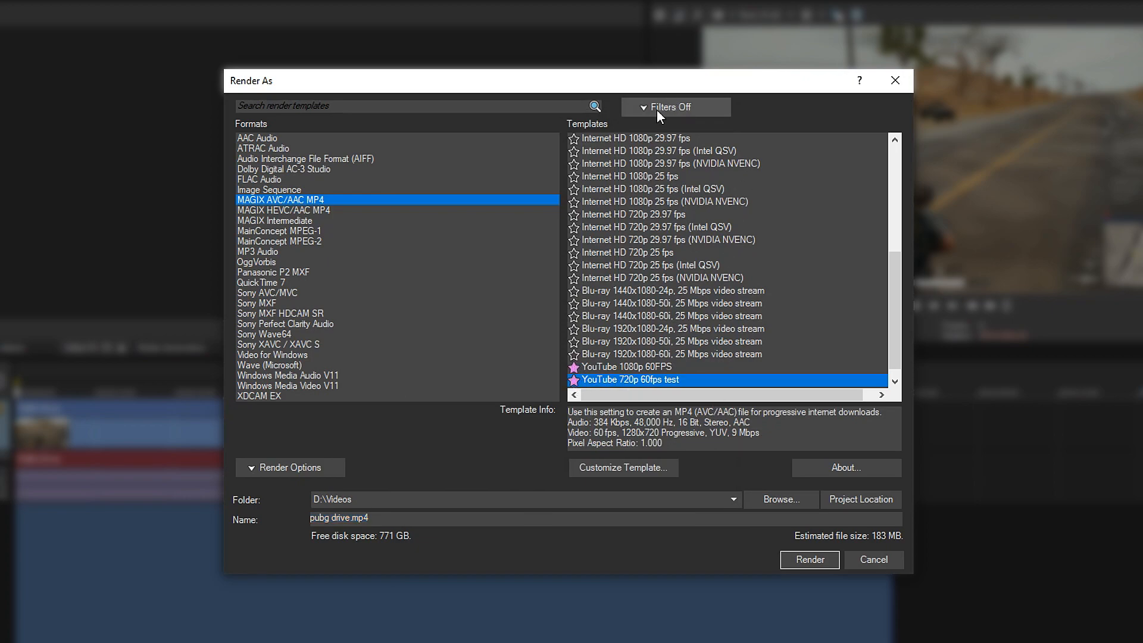
# - Turn template filtering on so only favourite render templates are listed
pyautogui.click(674, 107)
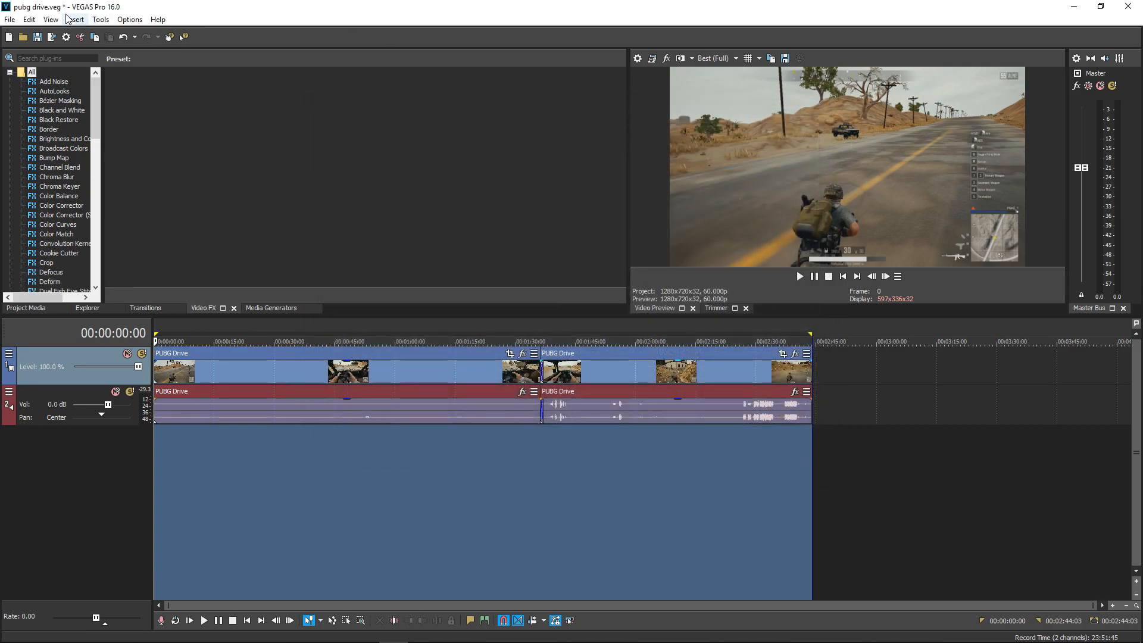
# - Uncheck Video Preview under View > Window, then bring up the File menu
pyautogui.click(50, 19)
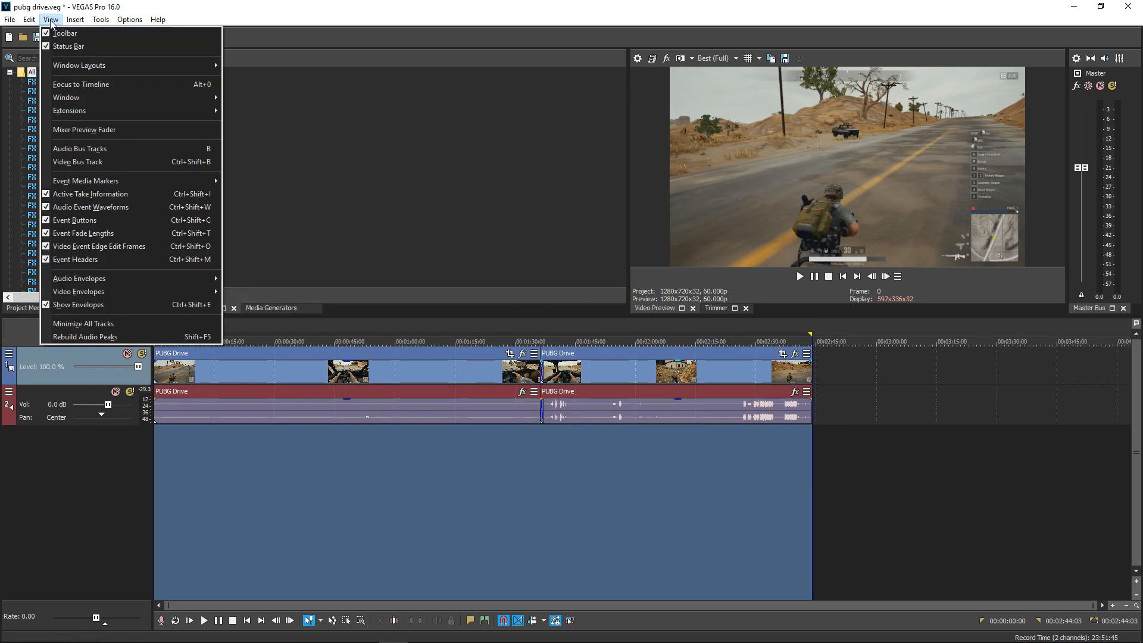
pyautogui.moveTo(66, 97)
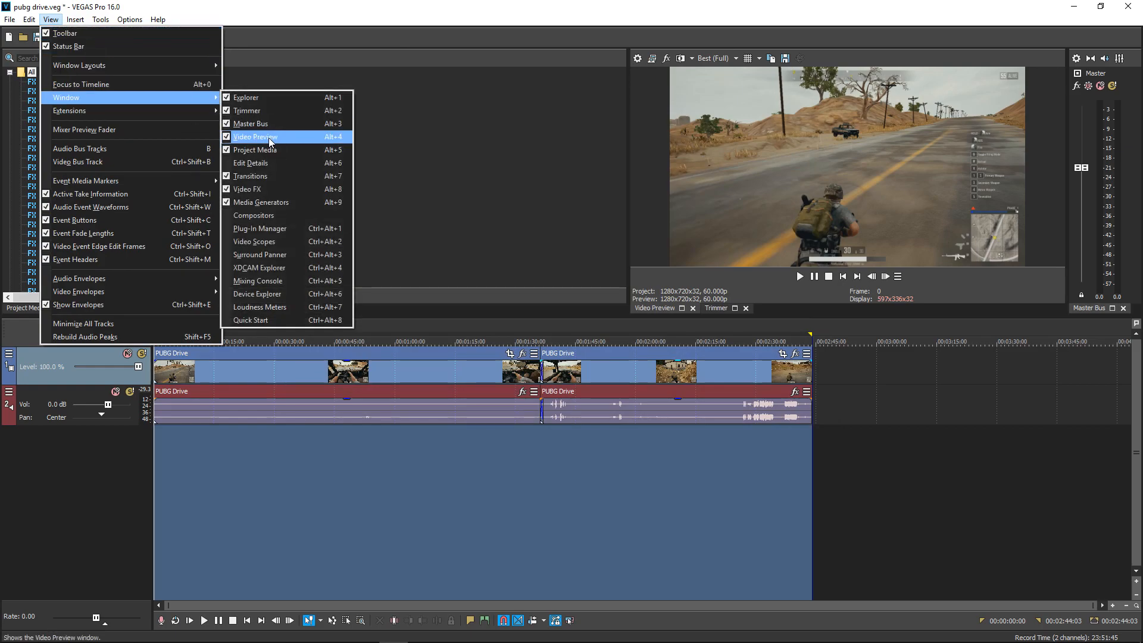
pyautogui.click(254, 137)
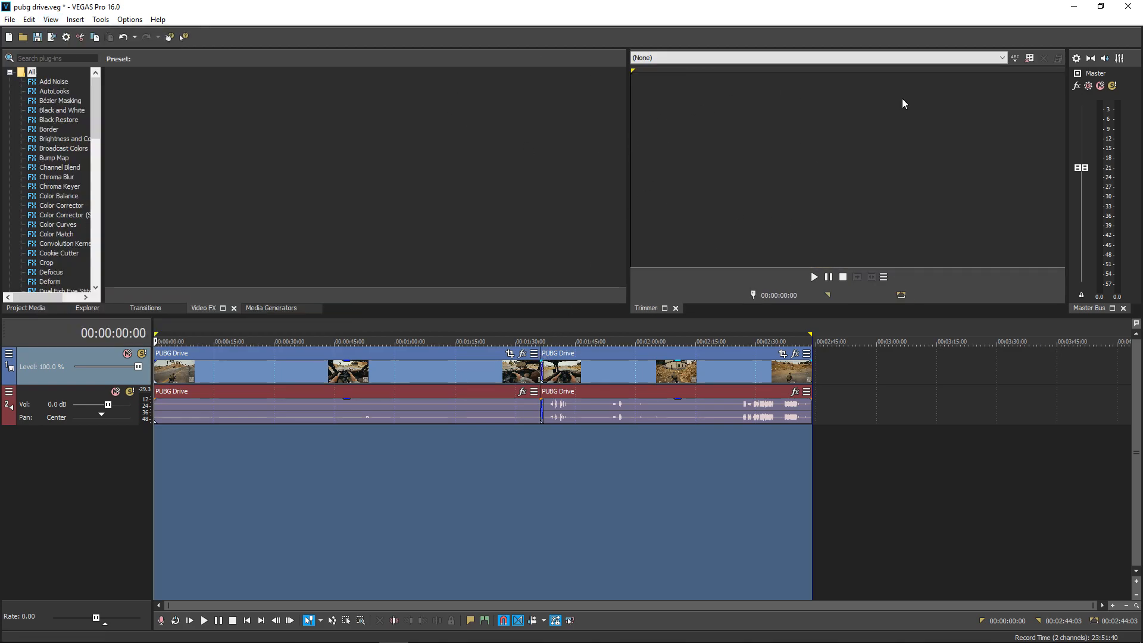
pyautogui.moveTo(797, 183)
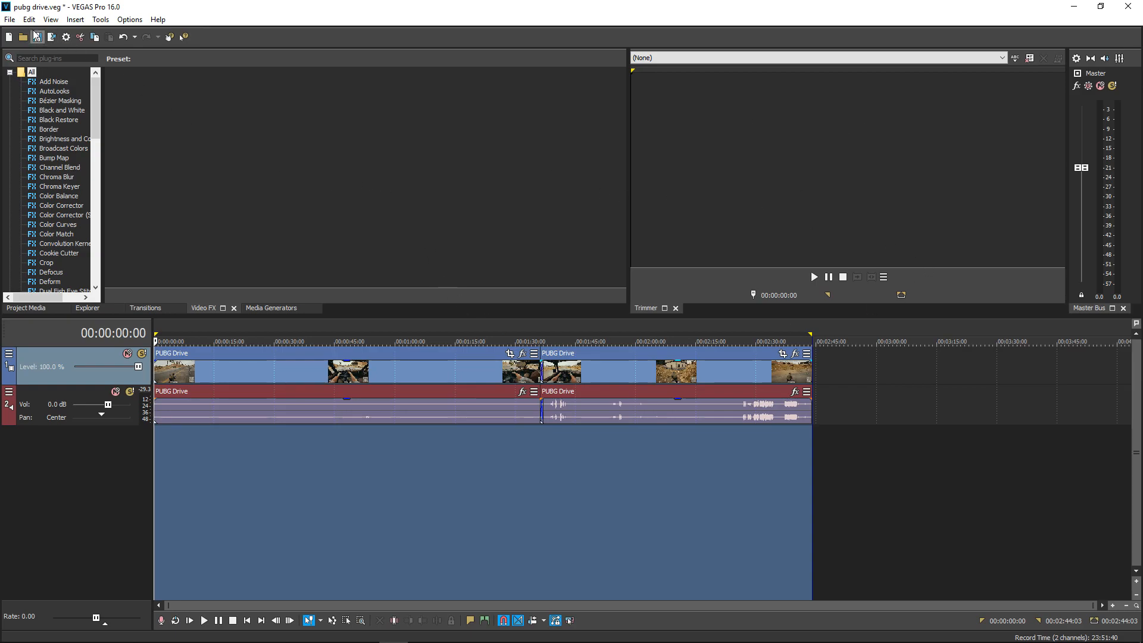
pyautogui.click(10, 19)
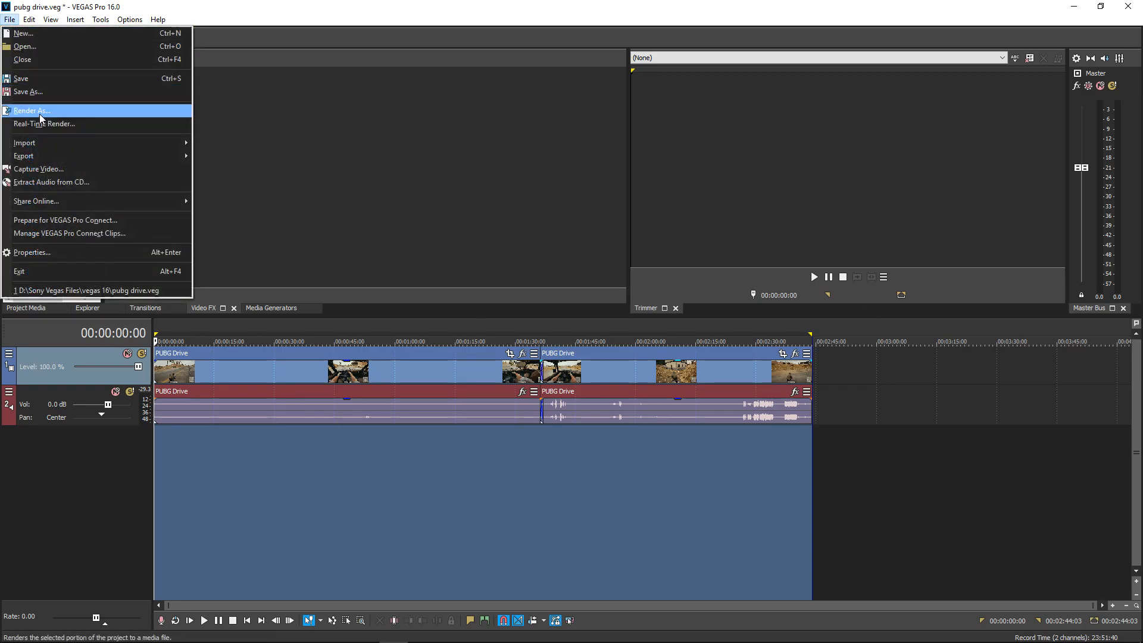
# - Render the project to pubg drive test.mp4 and open the D:\Videos output folder
pyautogui.click(30, 110)
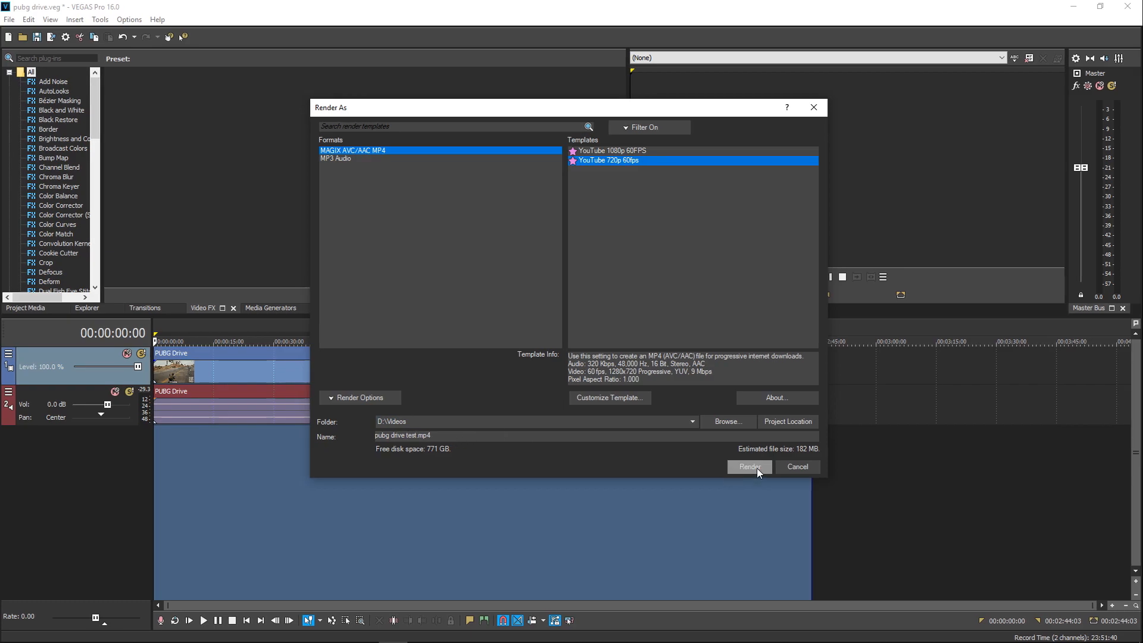
pyautogui.click(749, 467)
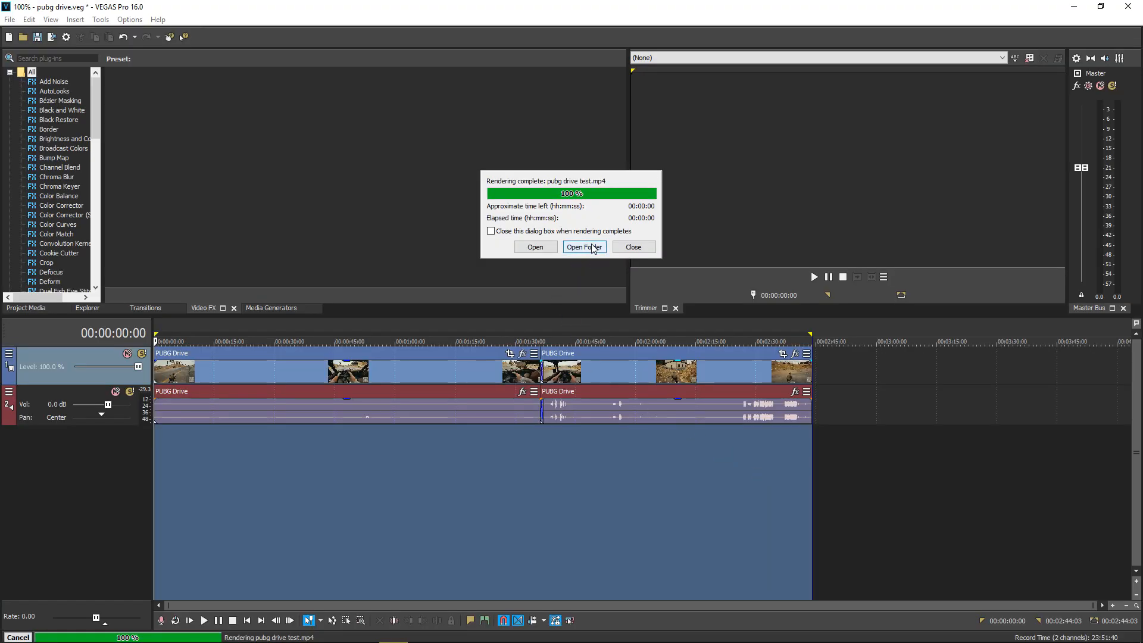
pyautogui.click(582, 247)
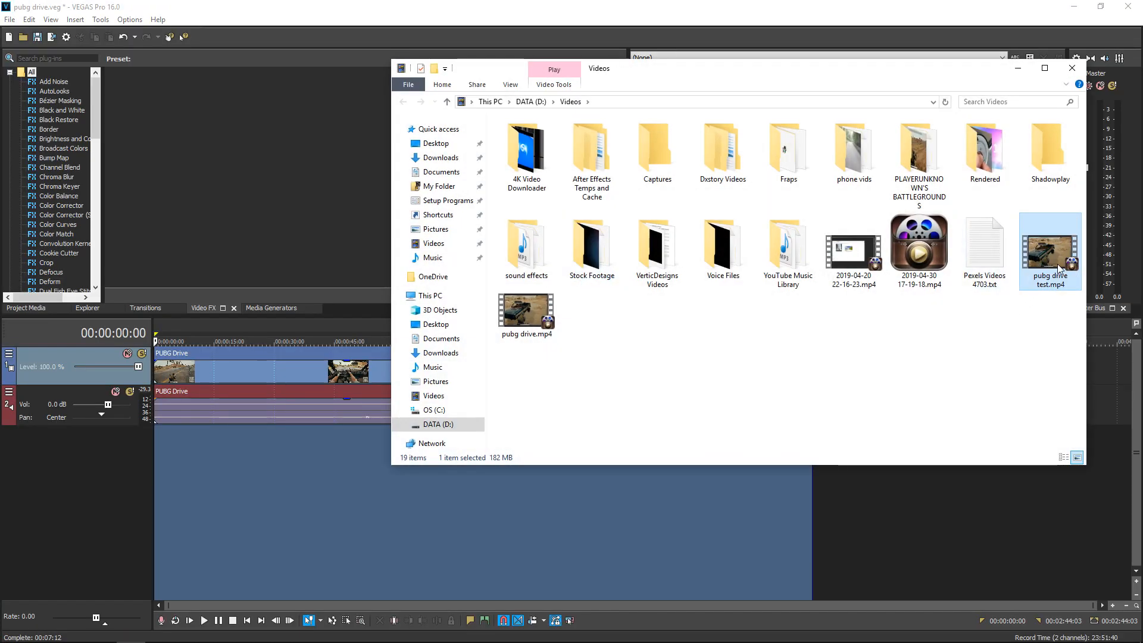